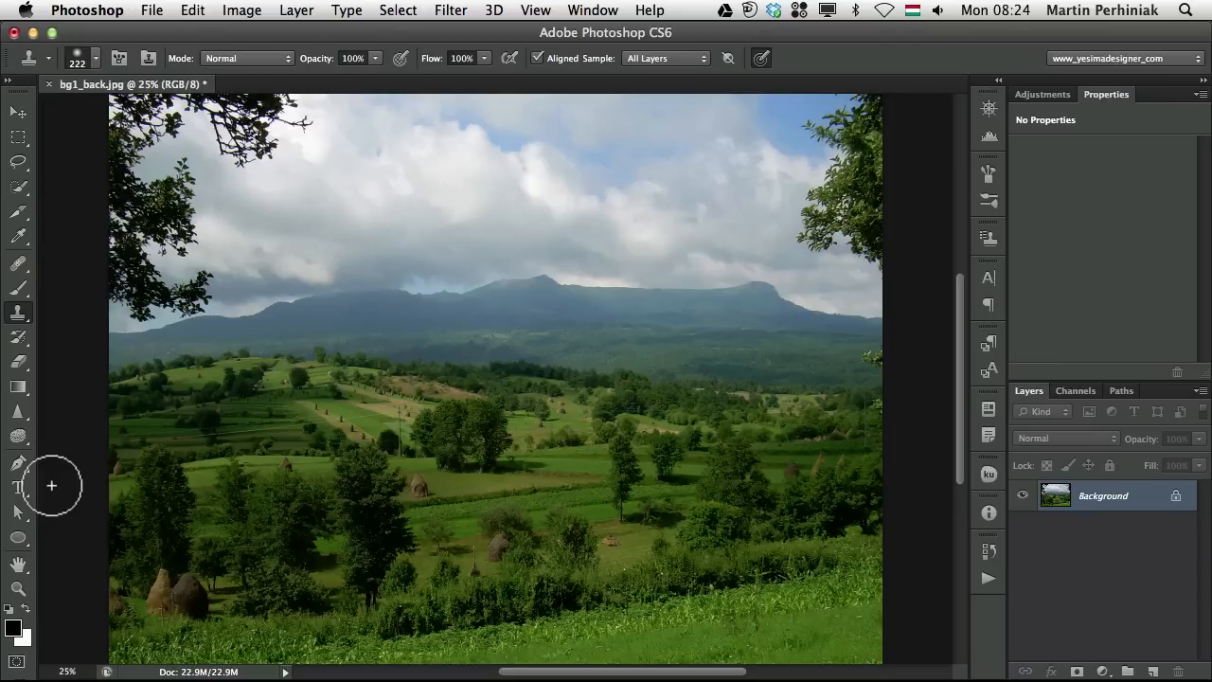
mouse_move(49, 329)
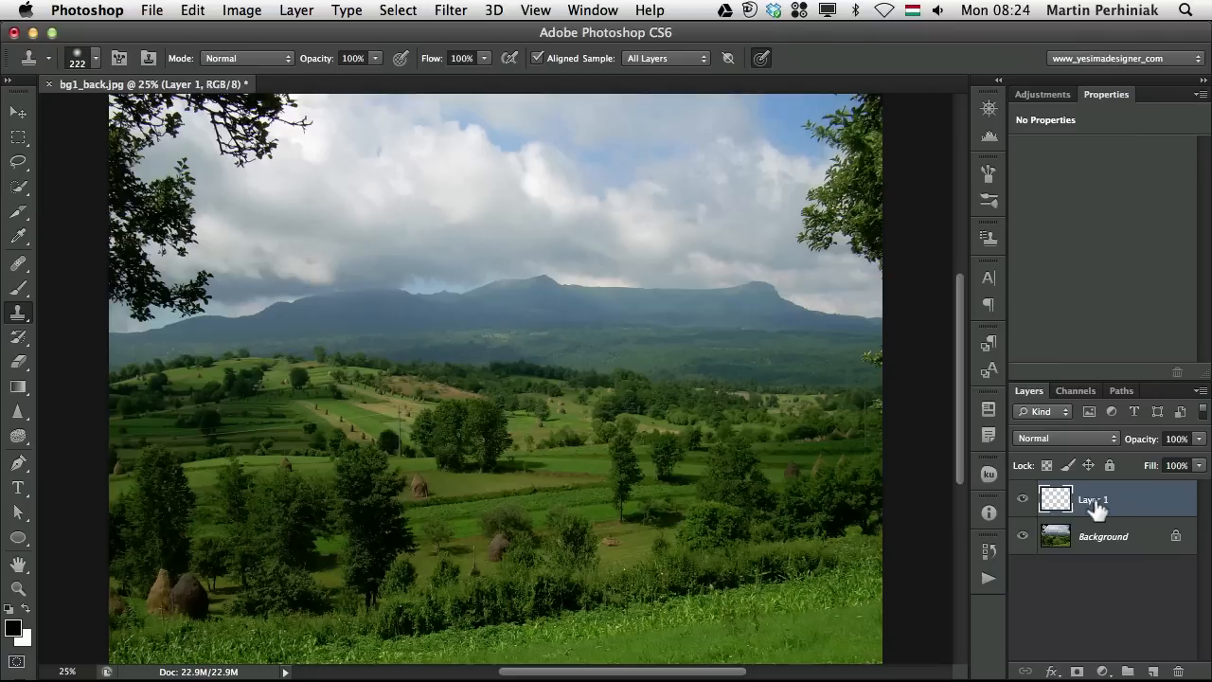
mouse_move(1089, 516)
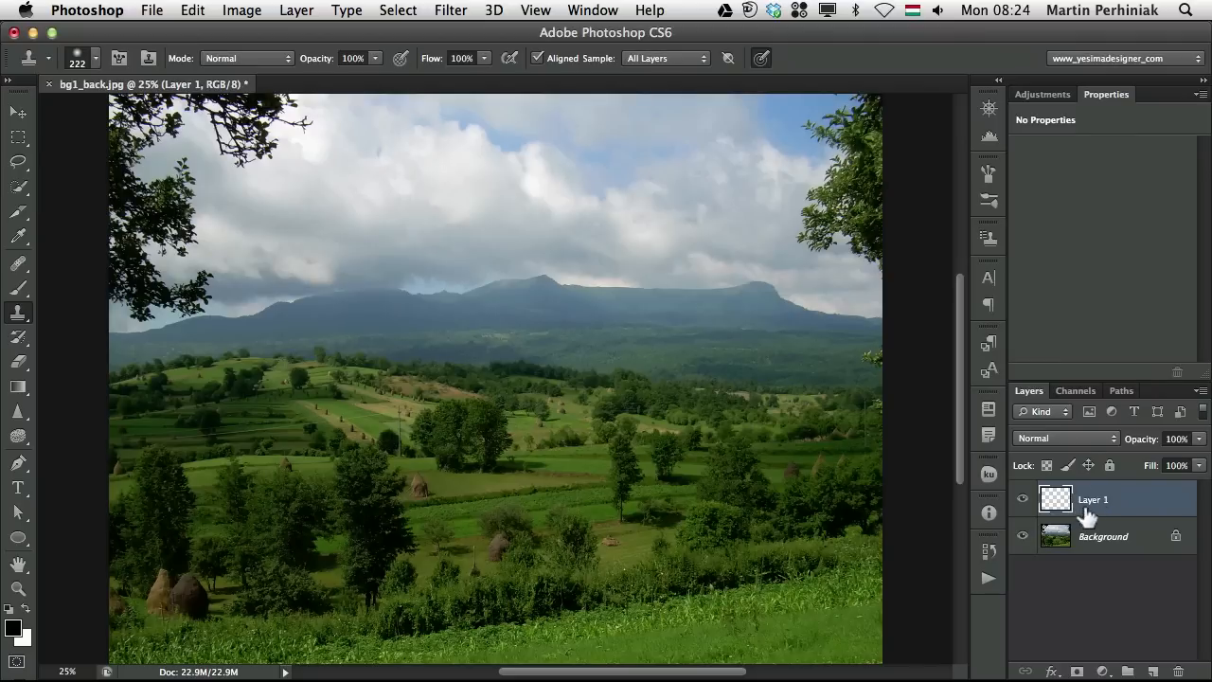
mouse_move(1090, 512)
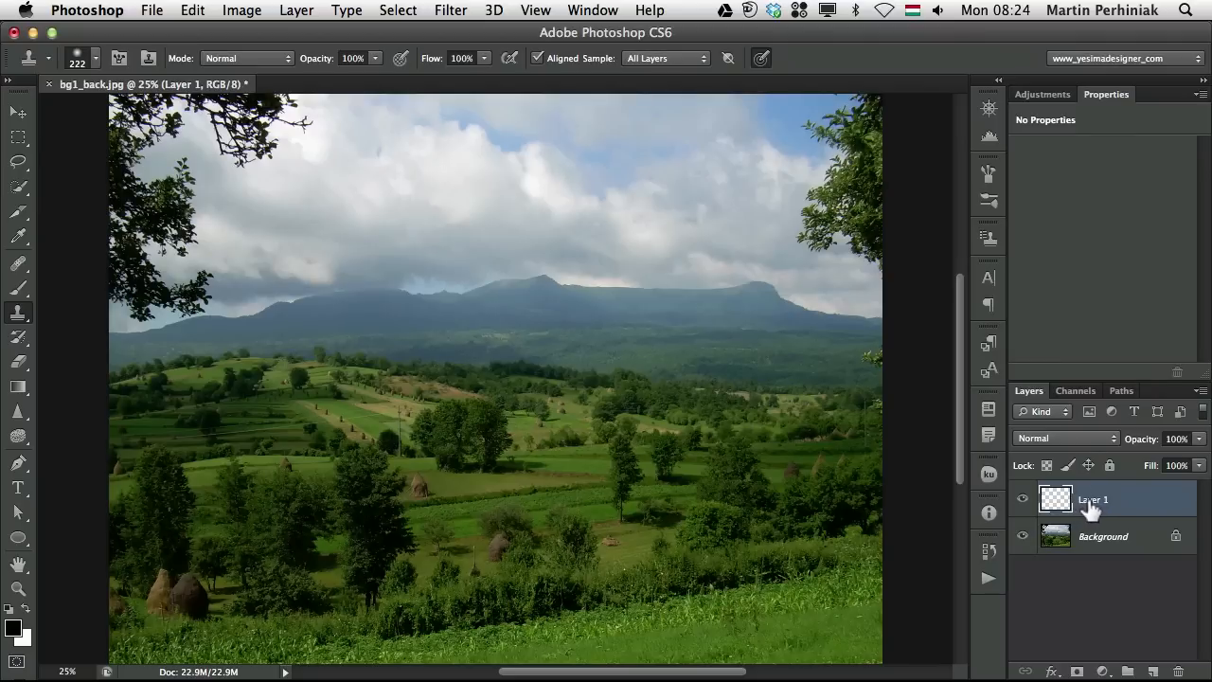
- Rename the new empty layer to 'retouch'
double_click(1094, 499)
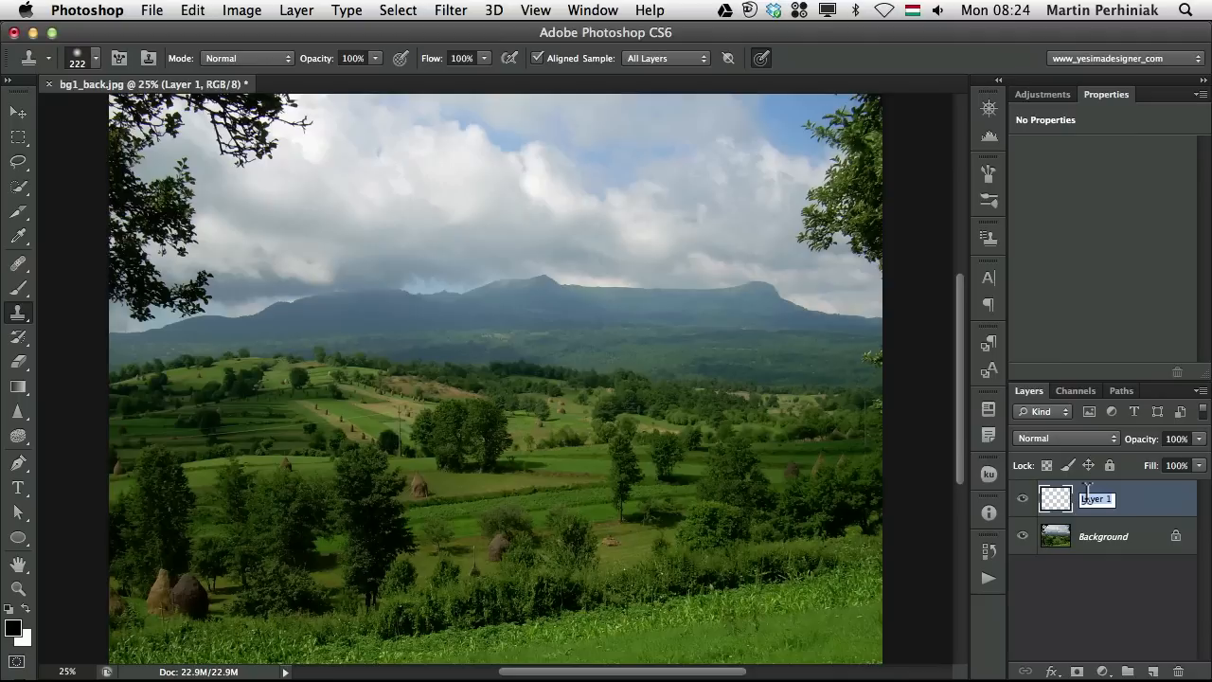
text(retouch)
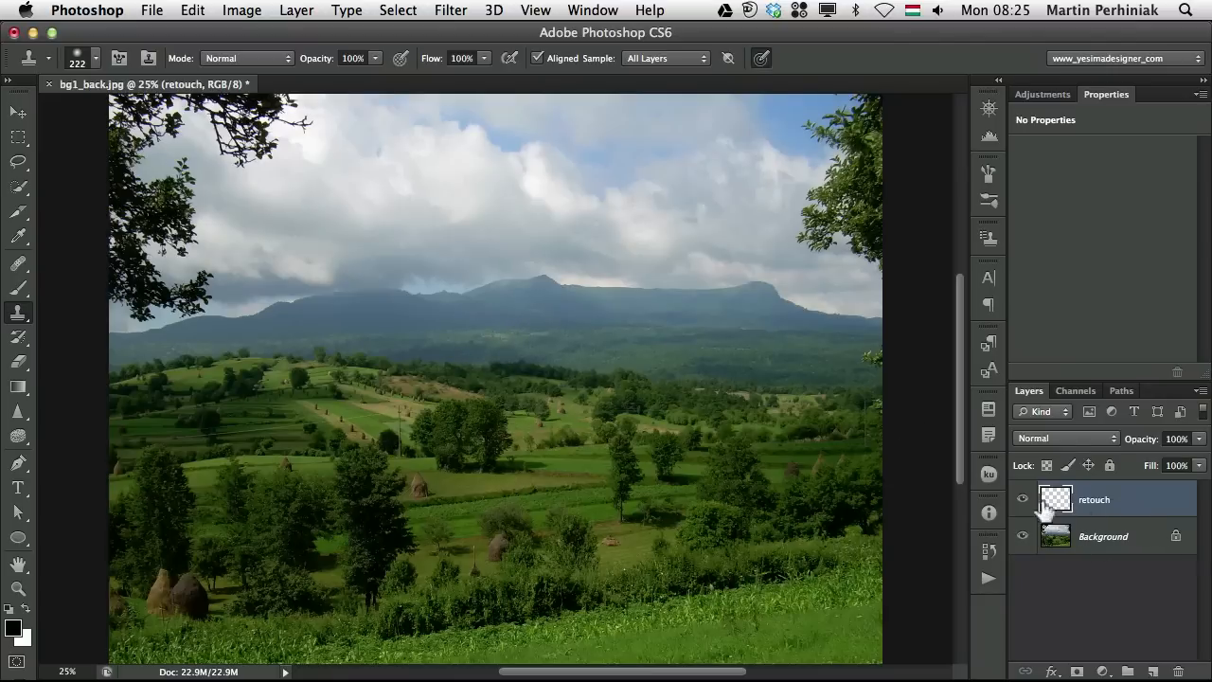
mouse_move(283, 461)
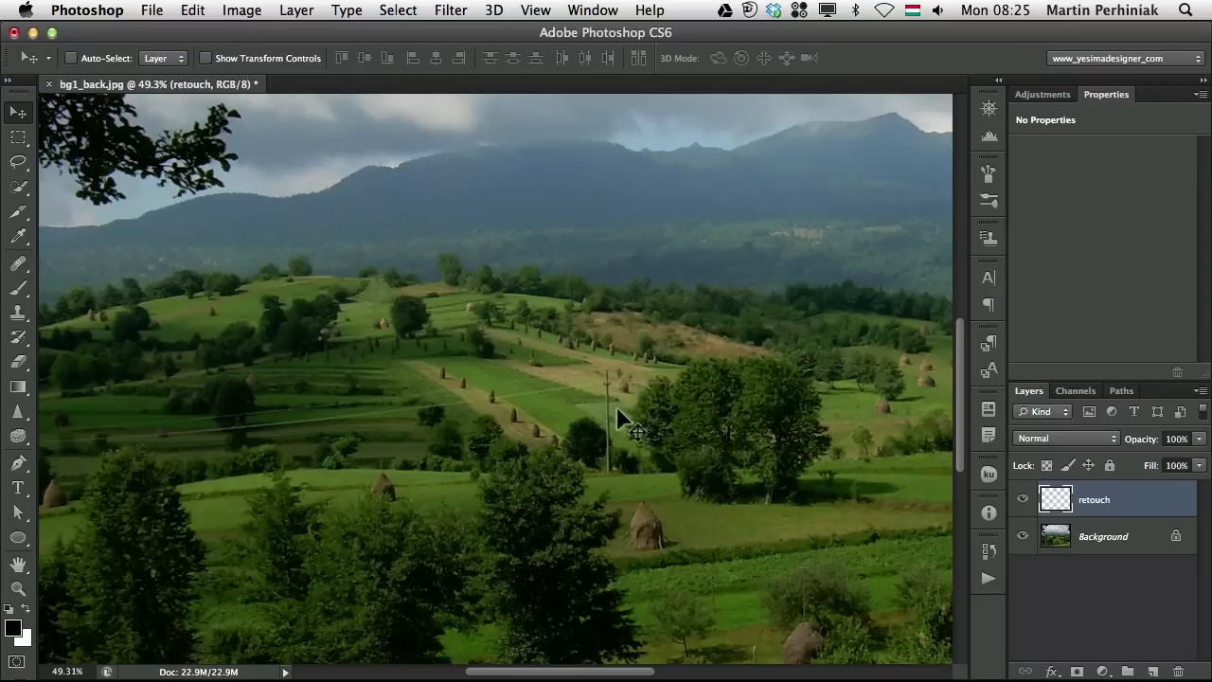
mouse_move(123, 398)
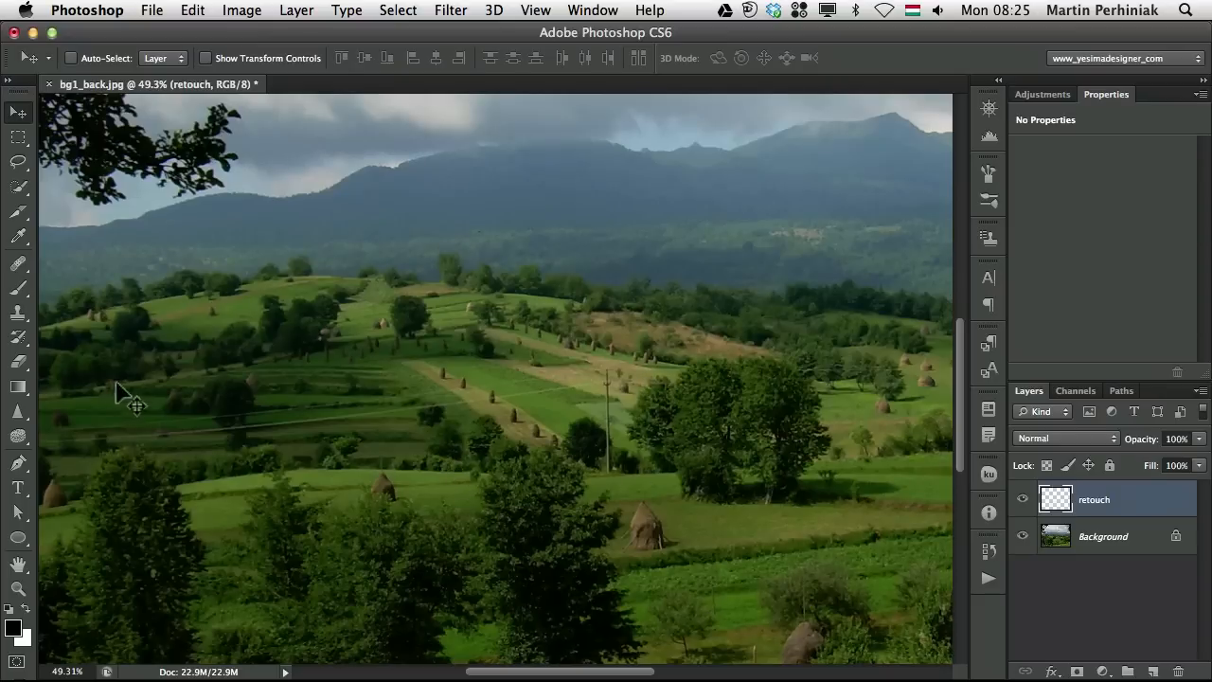
mouse_move(17, 275)
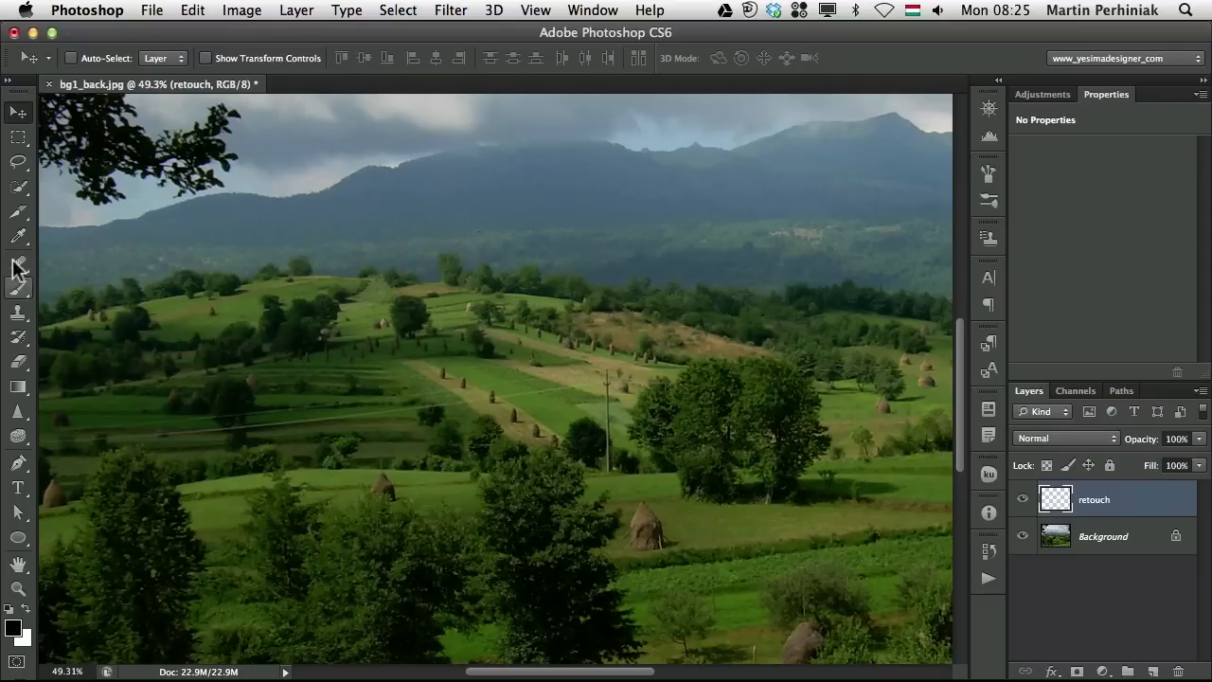
- Select the content-aware Spot Healing Brush from the healing tools flyout
click(17, 262)
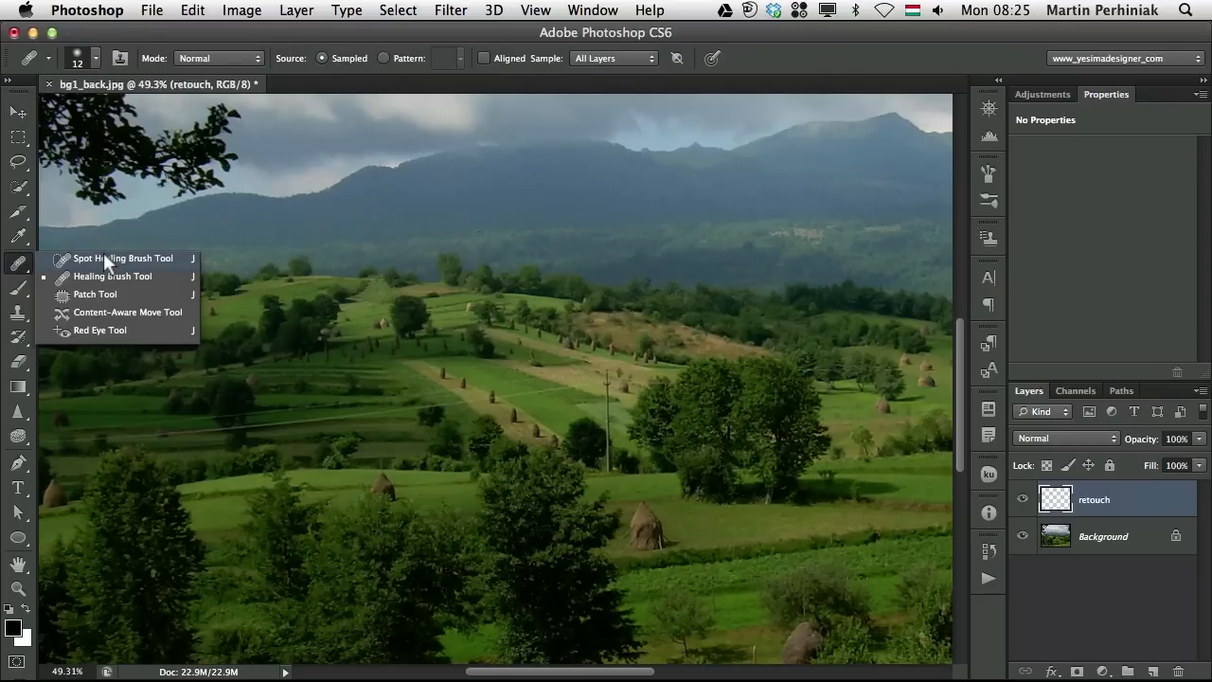
click(122, 258)
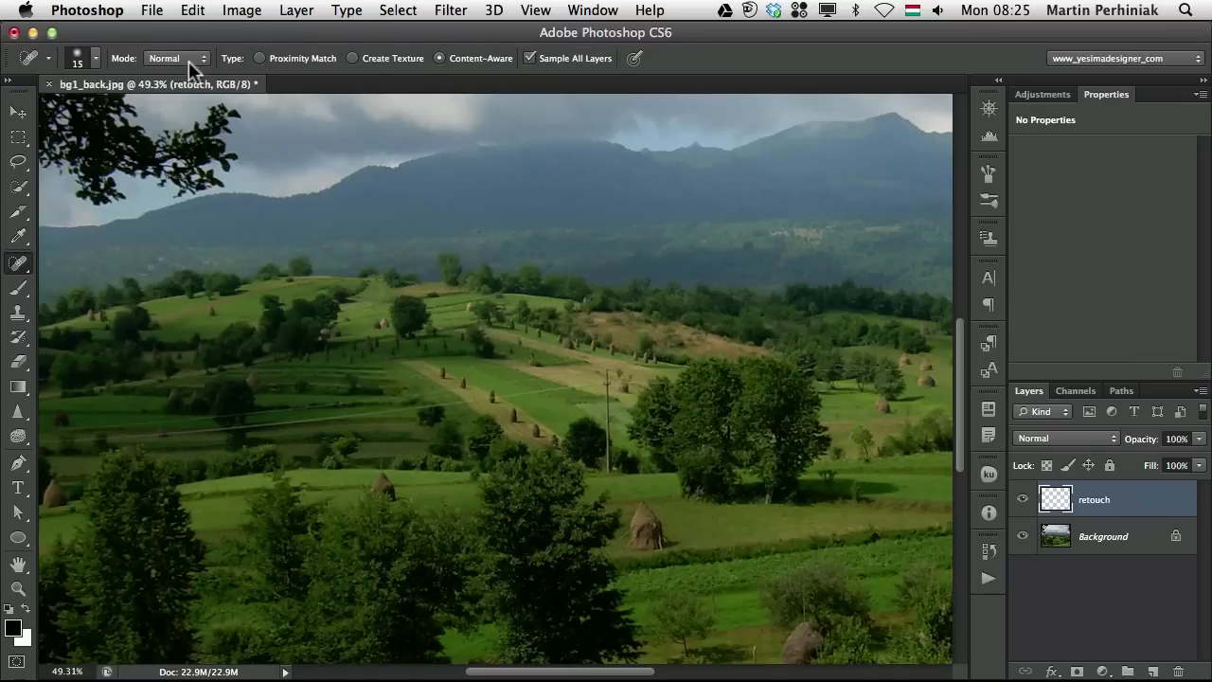
mouse_move(240, 81)
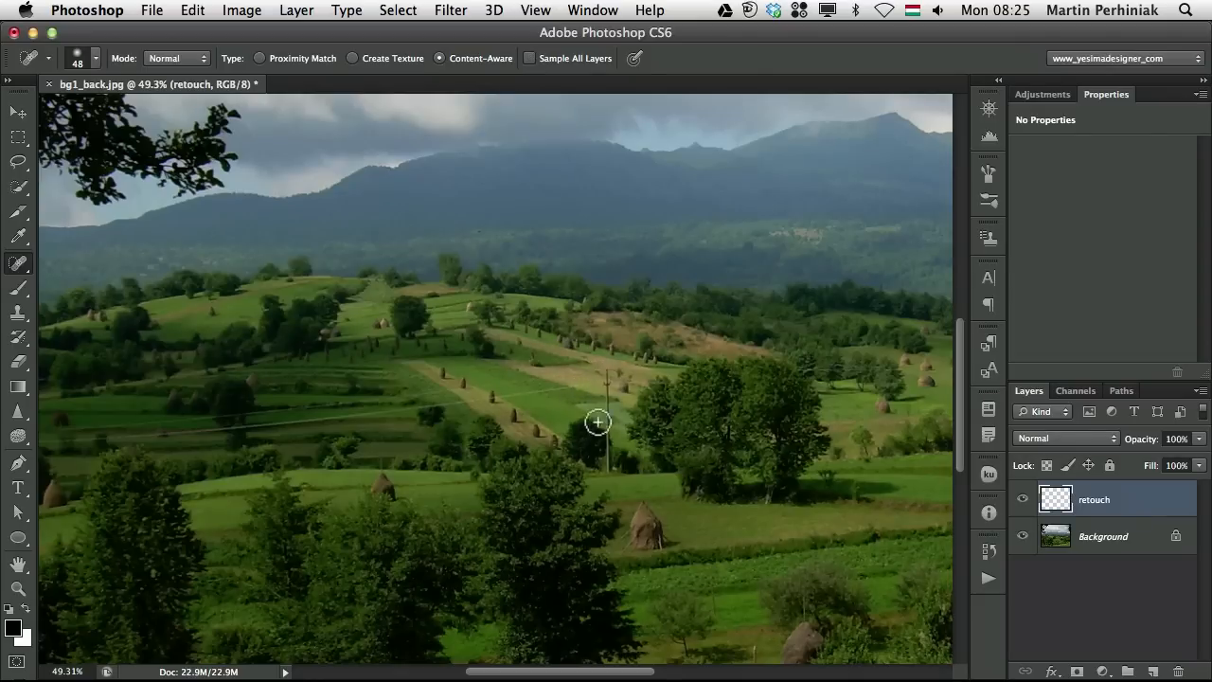
mouse_move(497, 231)
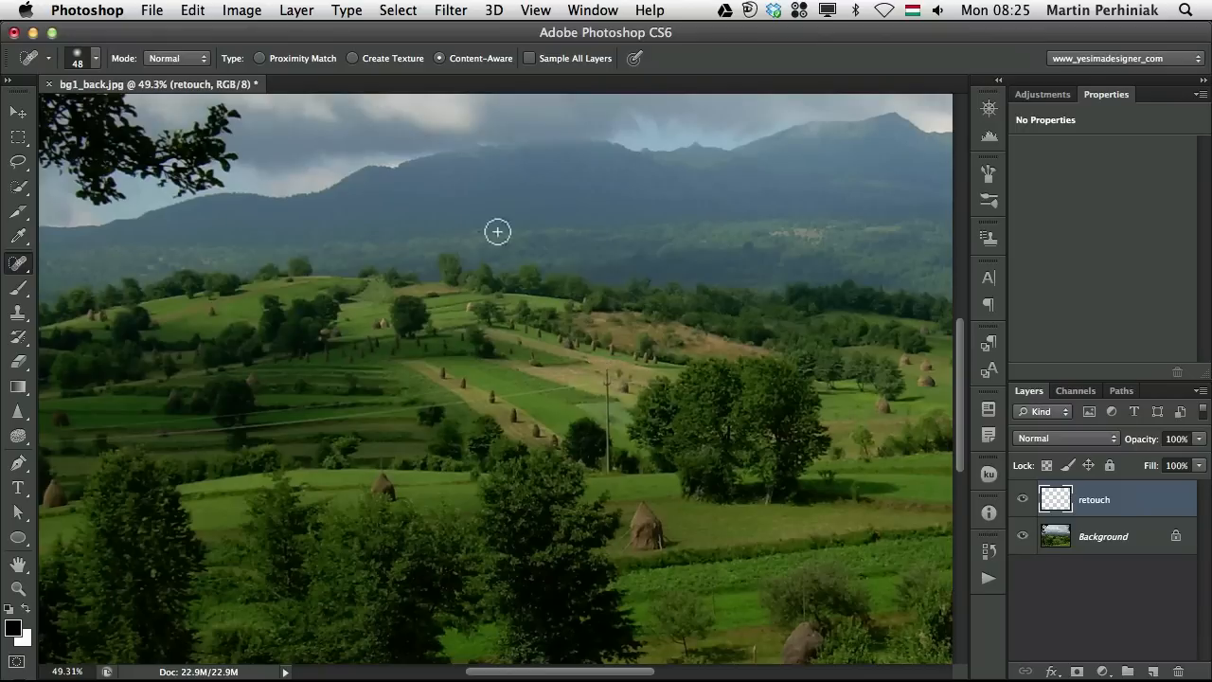
mouse_move(1133, 519)
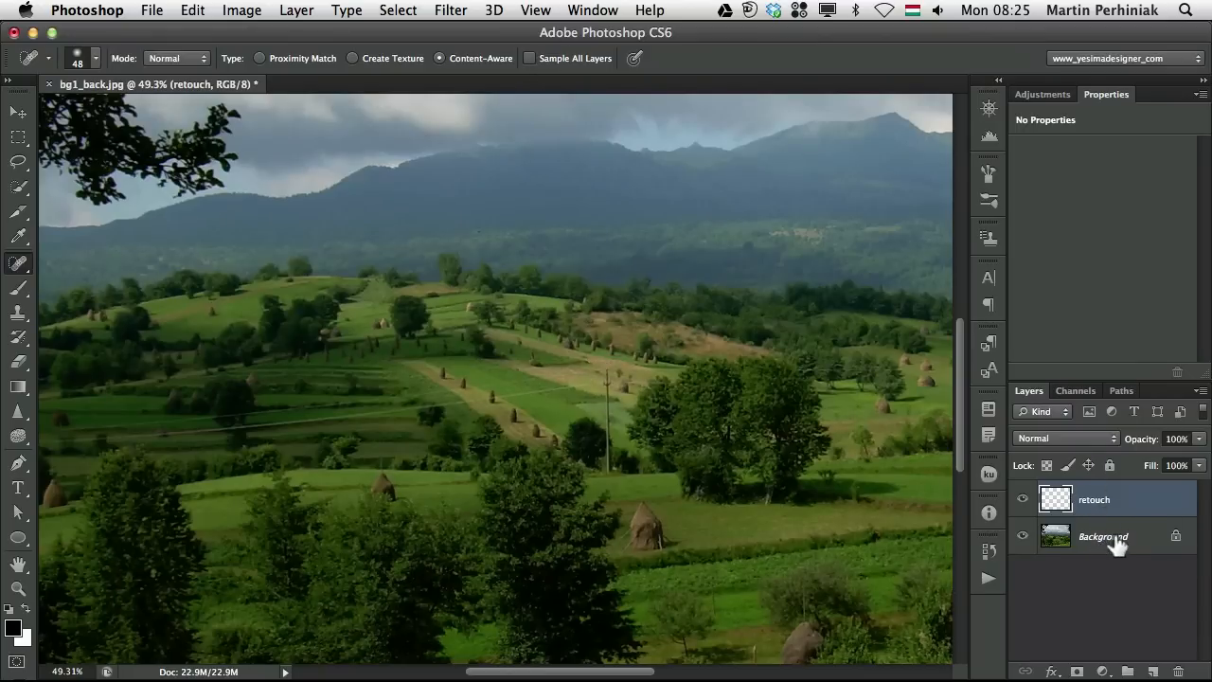
click(1103, 536)
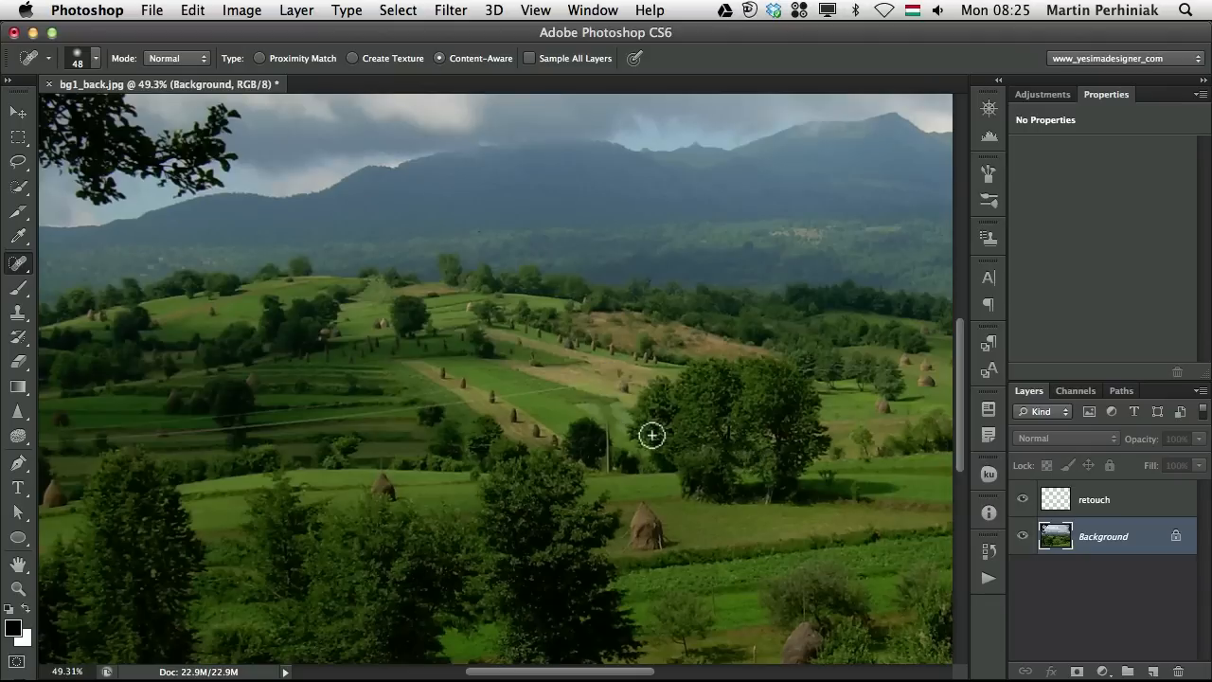
mouse_move(804, 467)
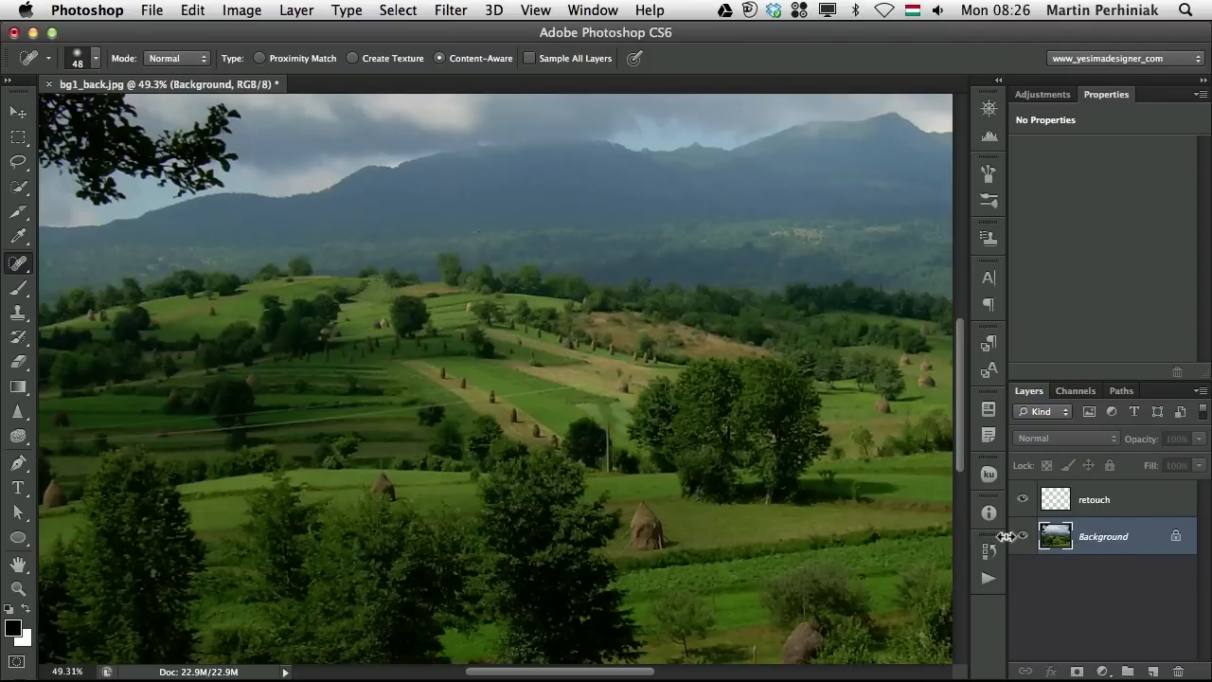
mouse_move(694, 514)
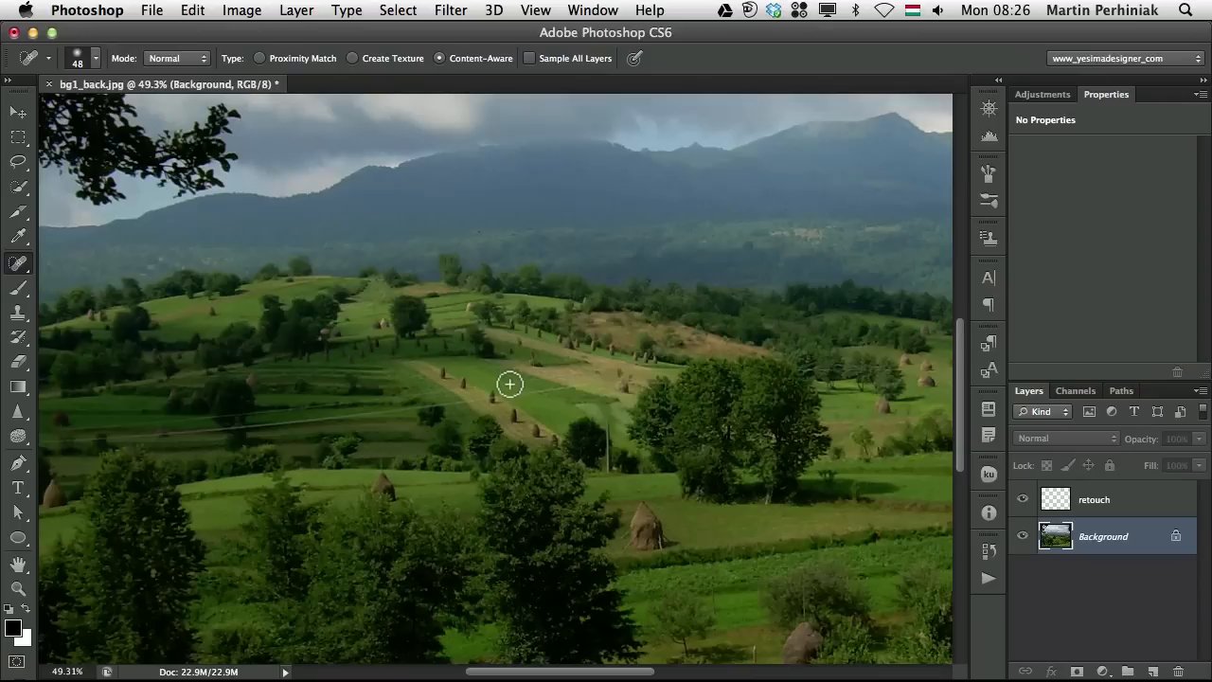
click(1094, 500)
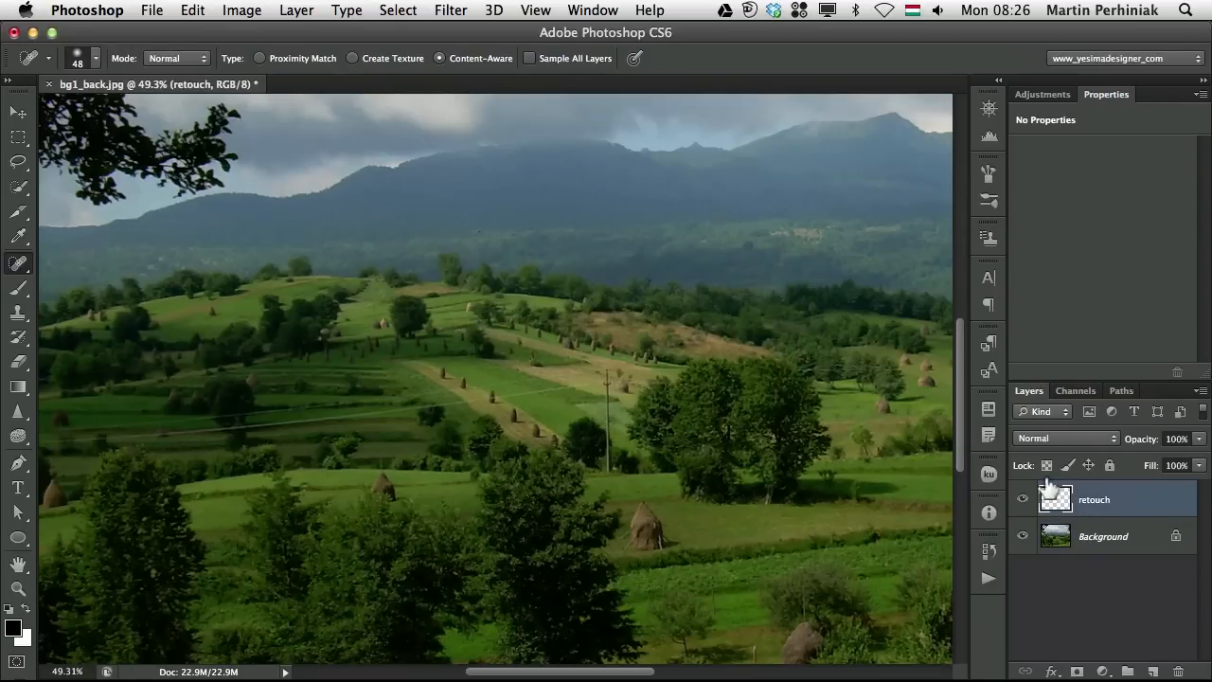
- Enable Sample All Layers and heal away the power pole and nearby wire
click(529, 57)
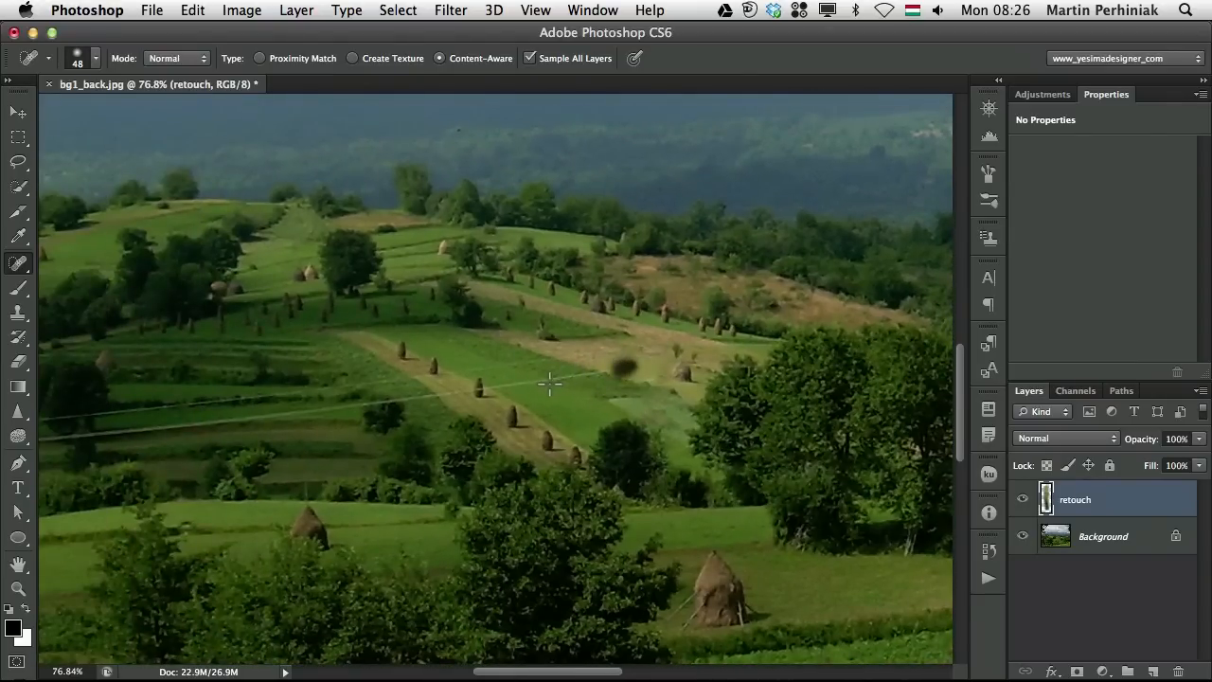
click(625, 369)
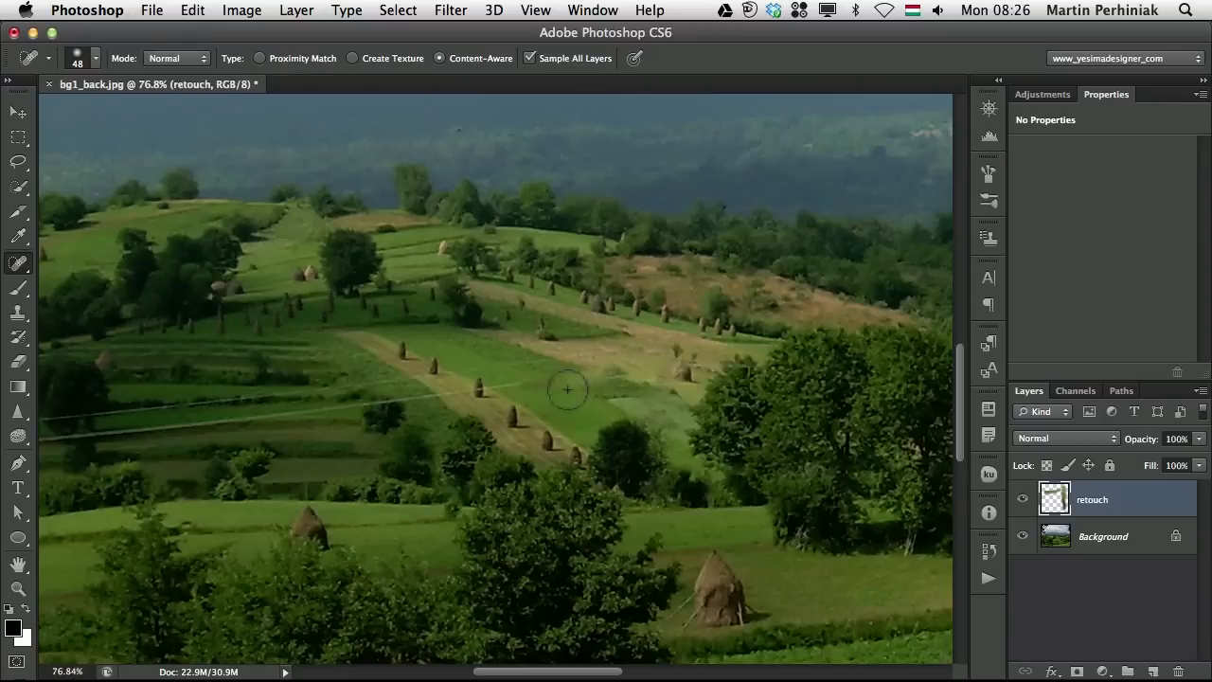
drag(569, 388, 625, 365)
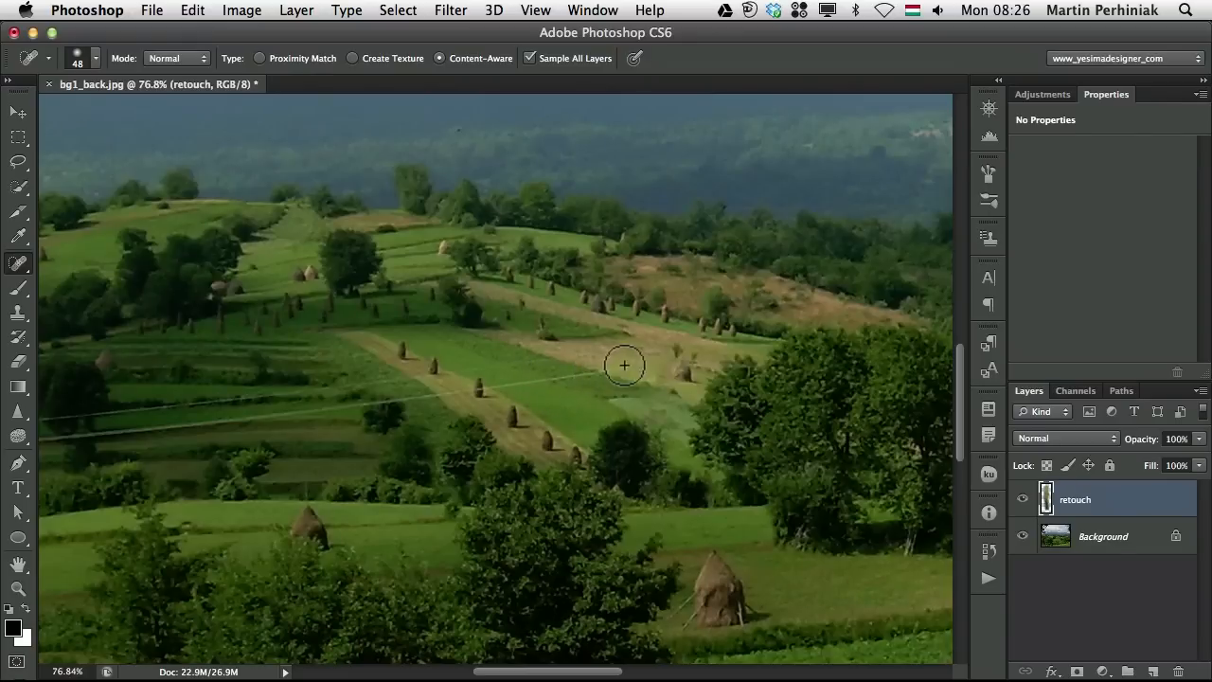
drag(625, 366, 587, 388)
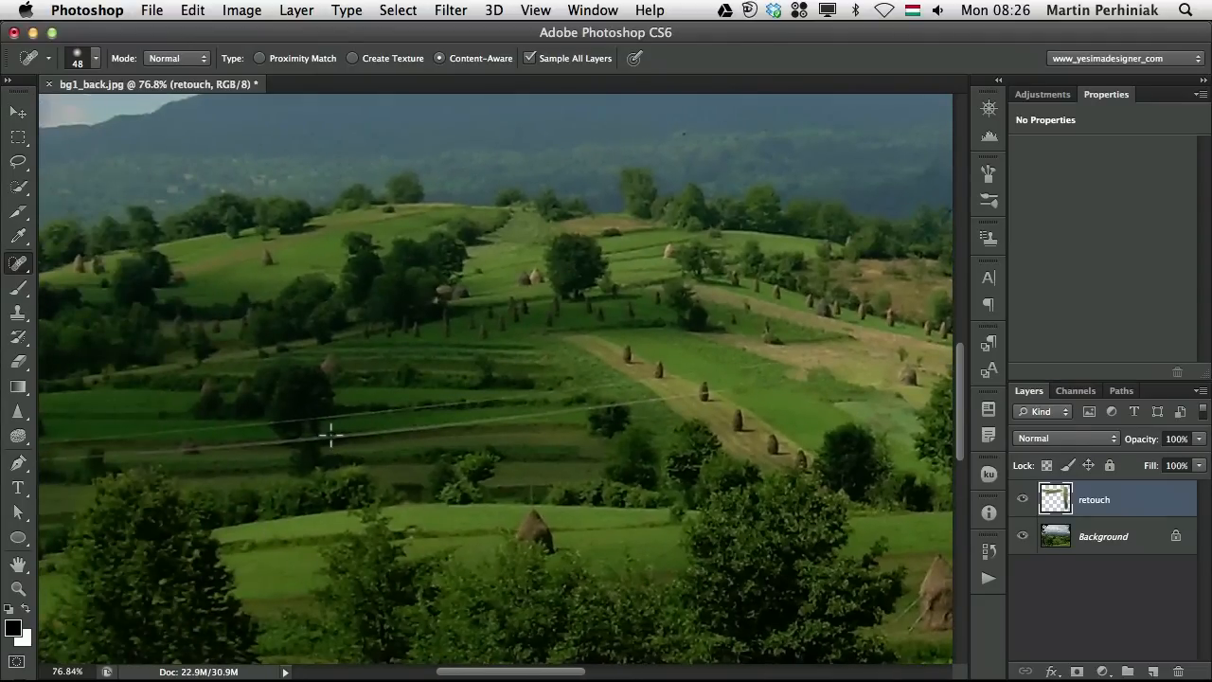
- Erase the remaining wire across the left fields, haystacks and lower hillside
drag(331, 435, 682, 395)
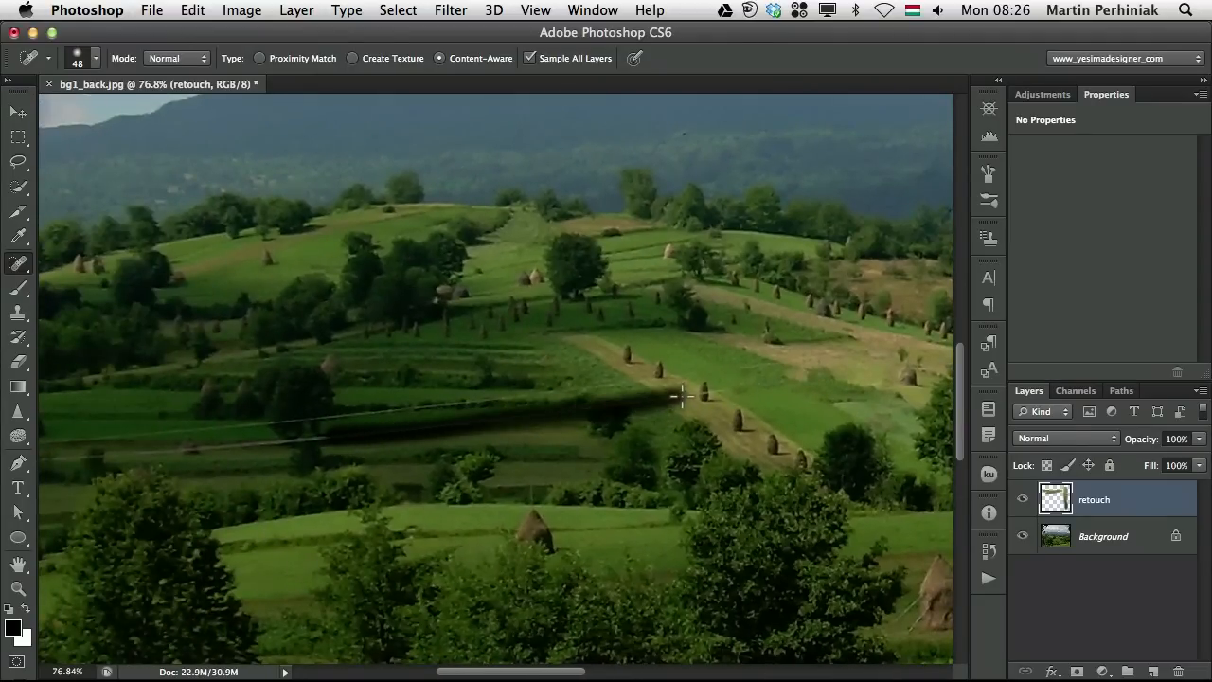
drag(682, 396, 611, 397)
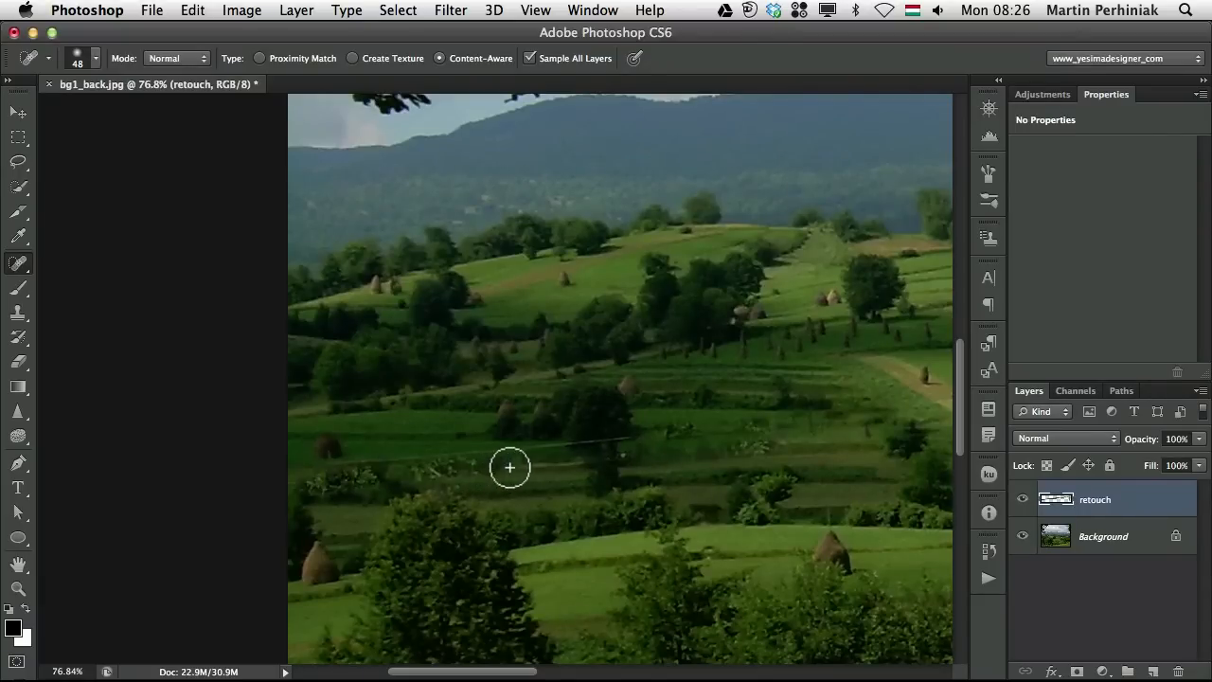
drag(510, 467, 355, 471)
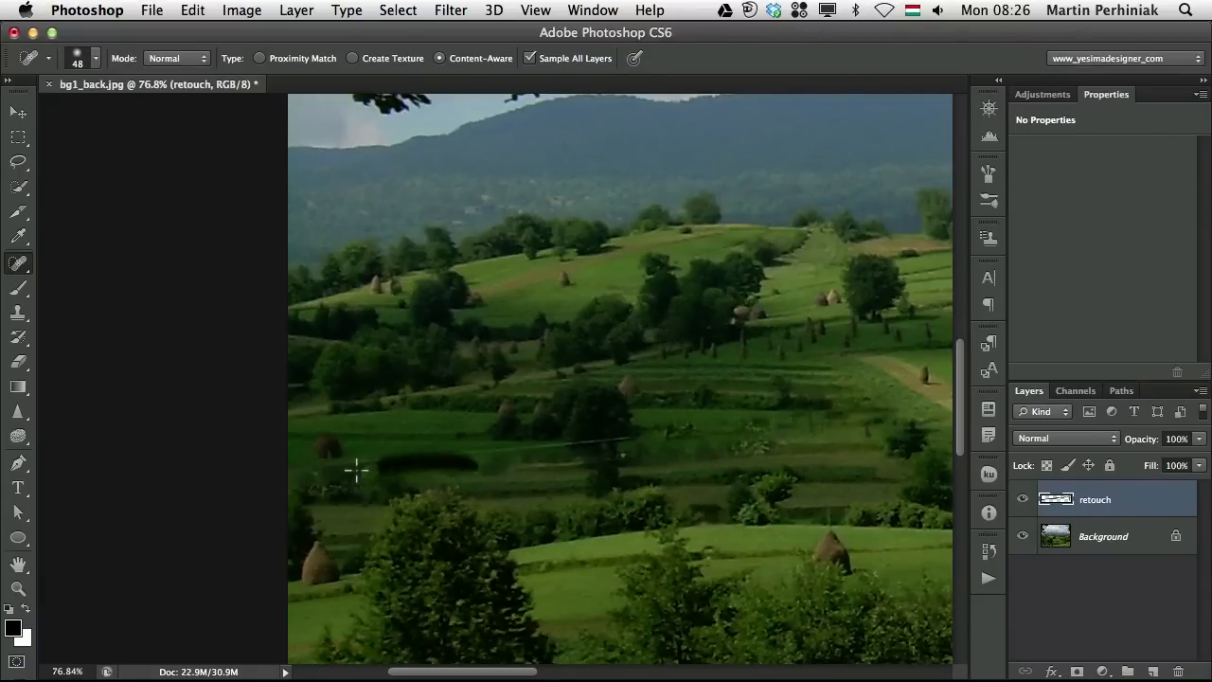
drag(355, 464, 478, 464)
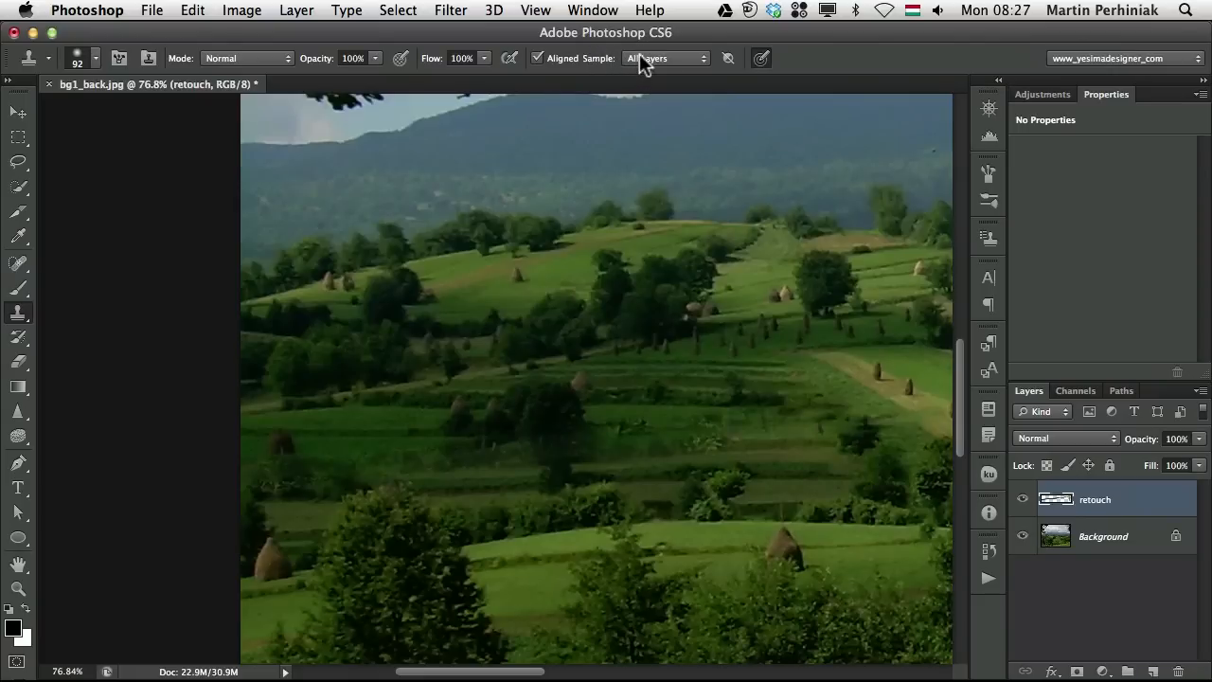
click(666, 58)
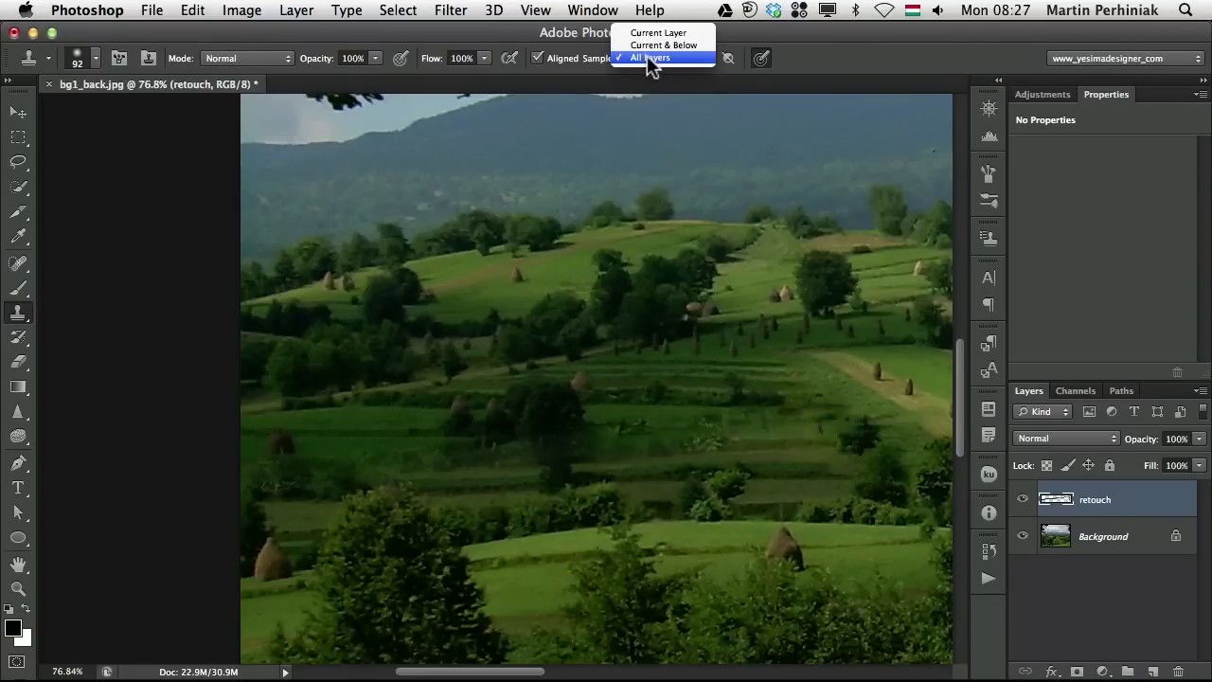
mouse_move(664, 45)
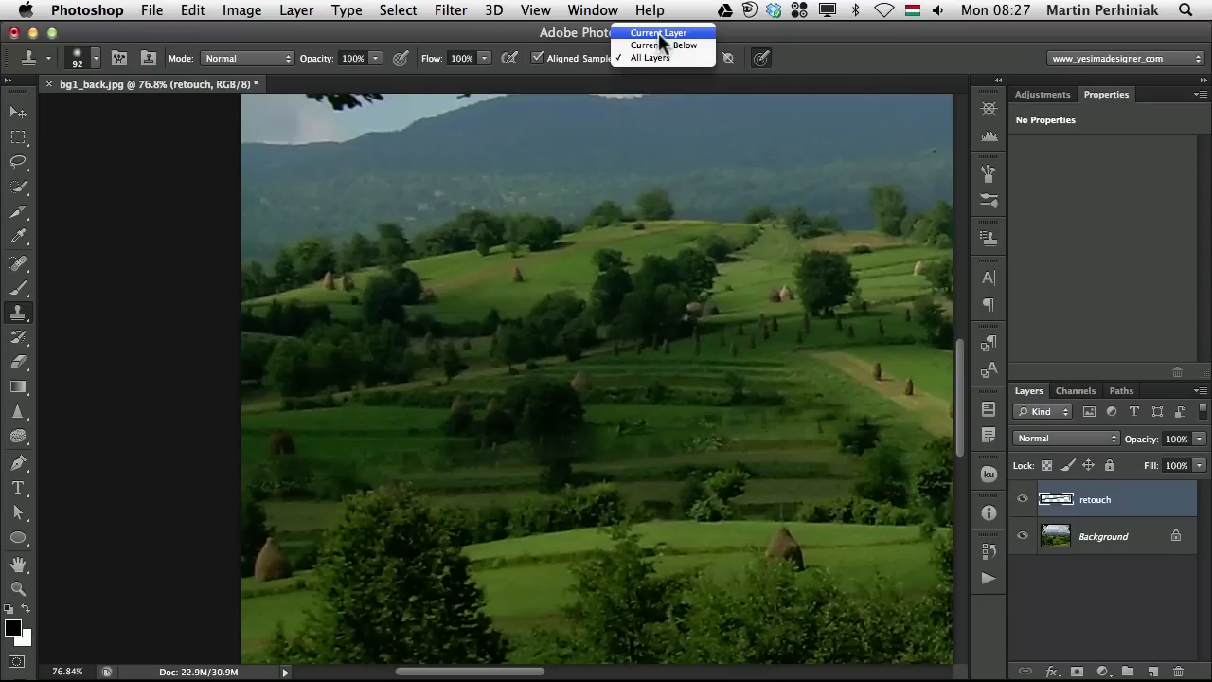
mouse_move(665, 47)
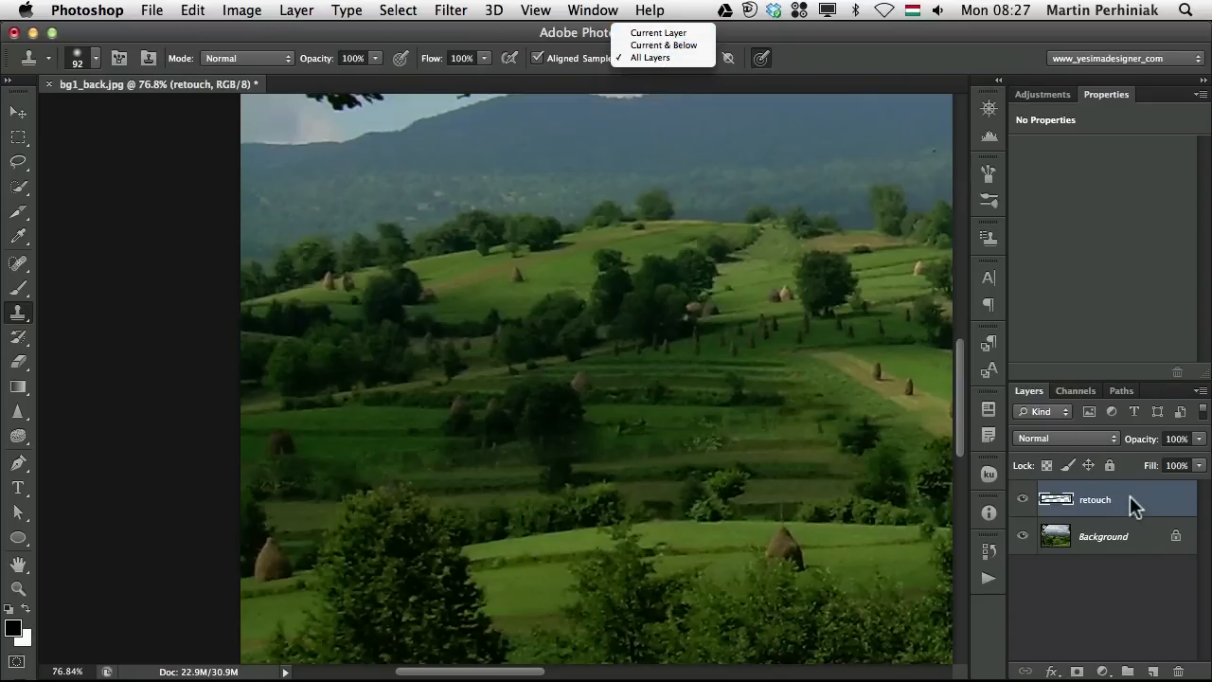
mouse_move(738, 51)
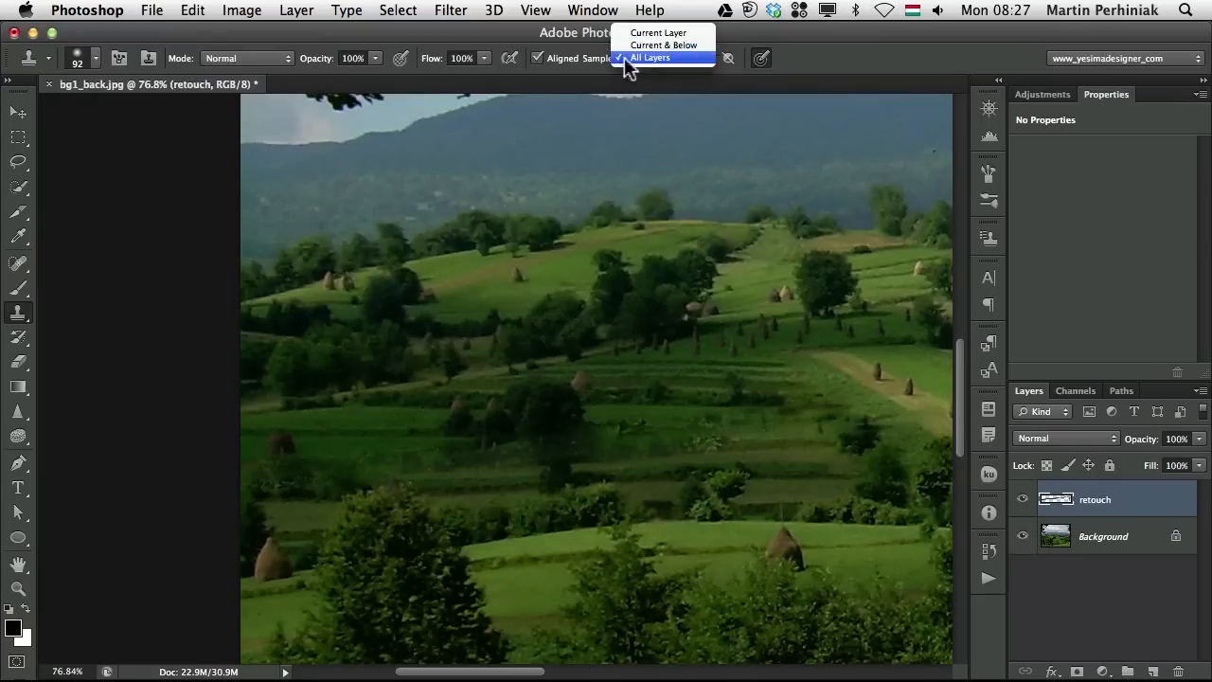
mouse_move(664, 45)
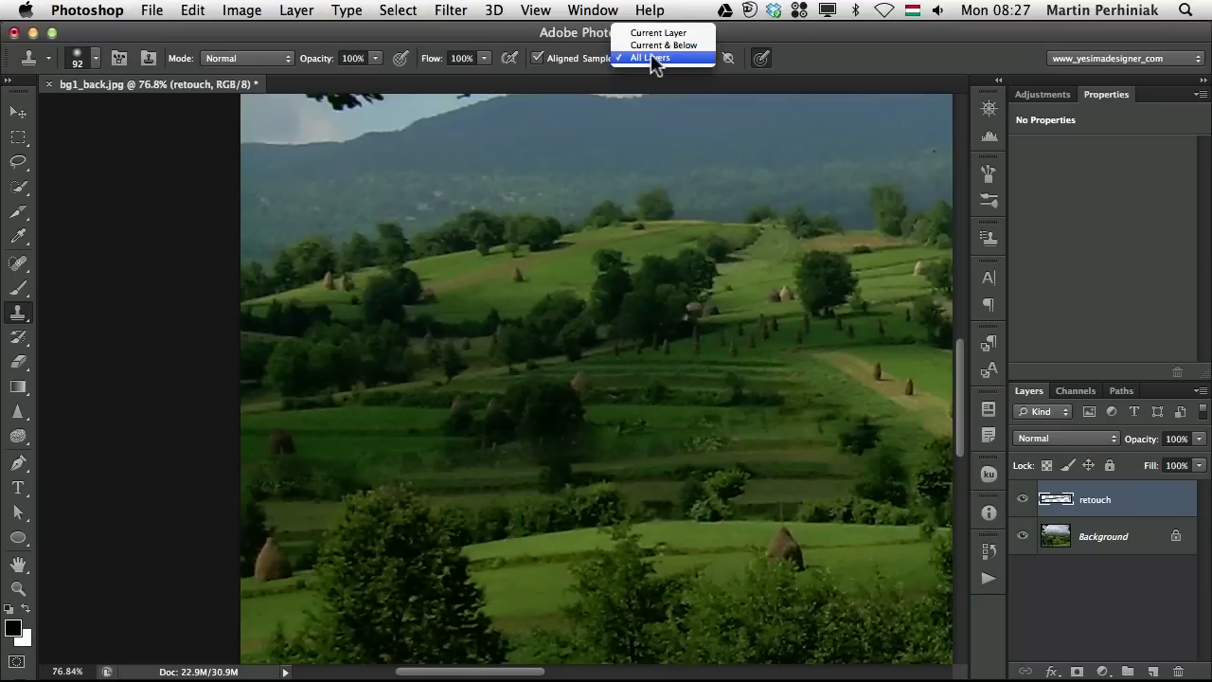
mouse_move(663, 65)
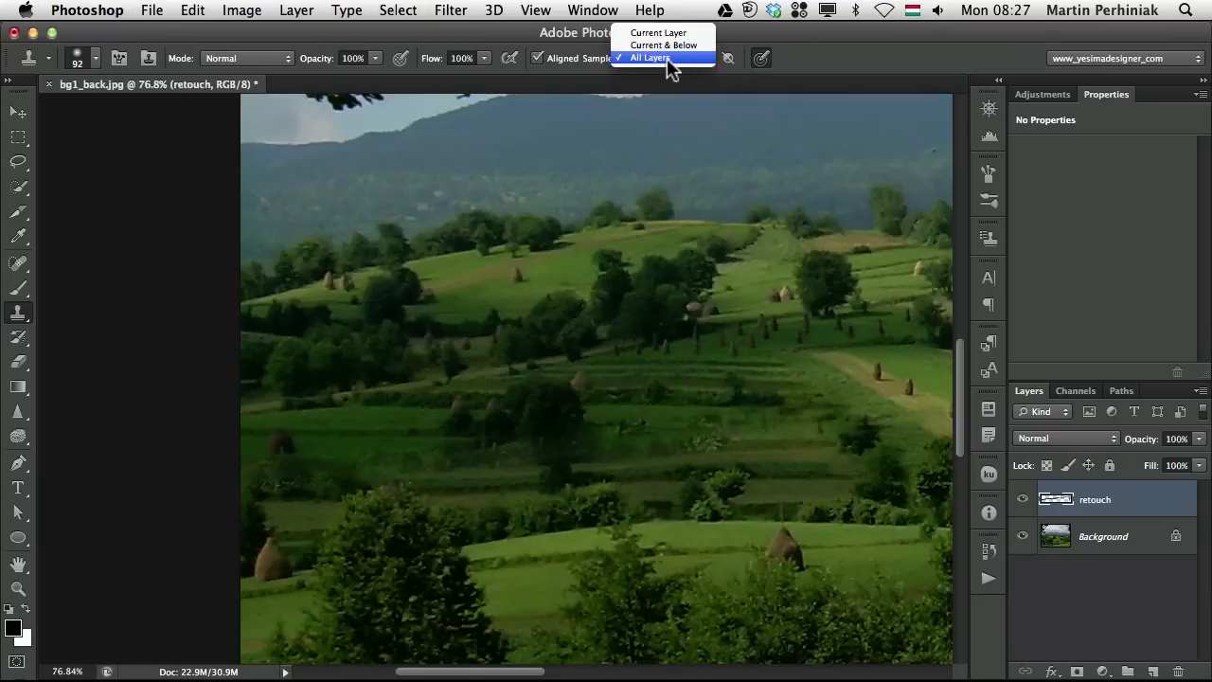
mouse_move(843, 57)
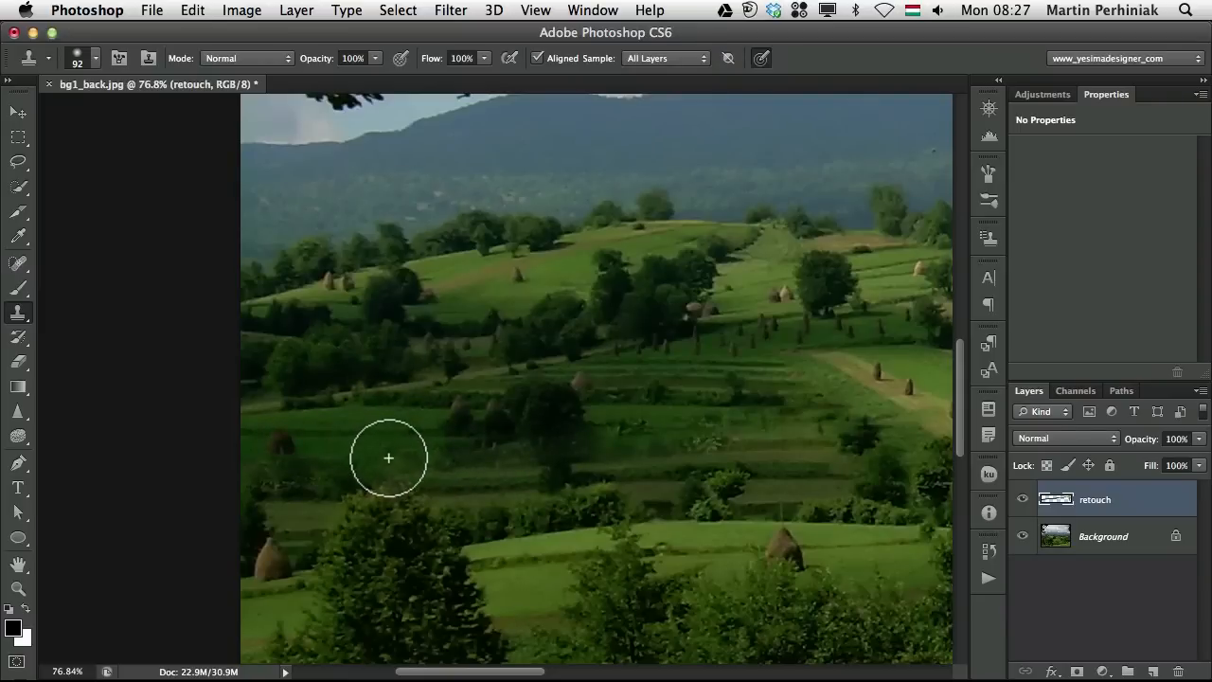
mouse_move(383, 436)
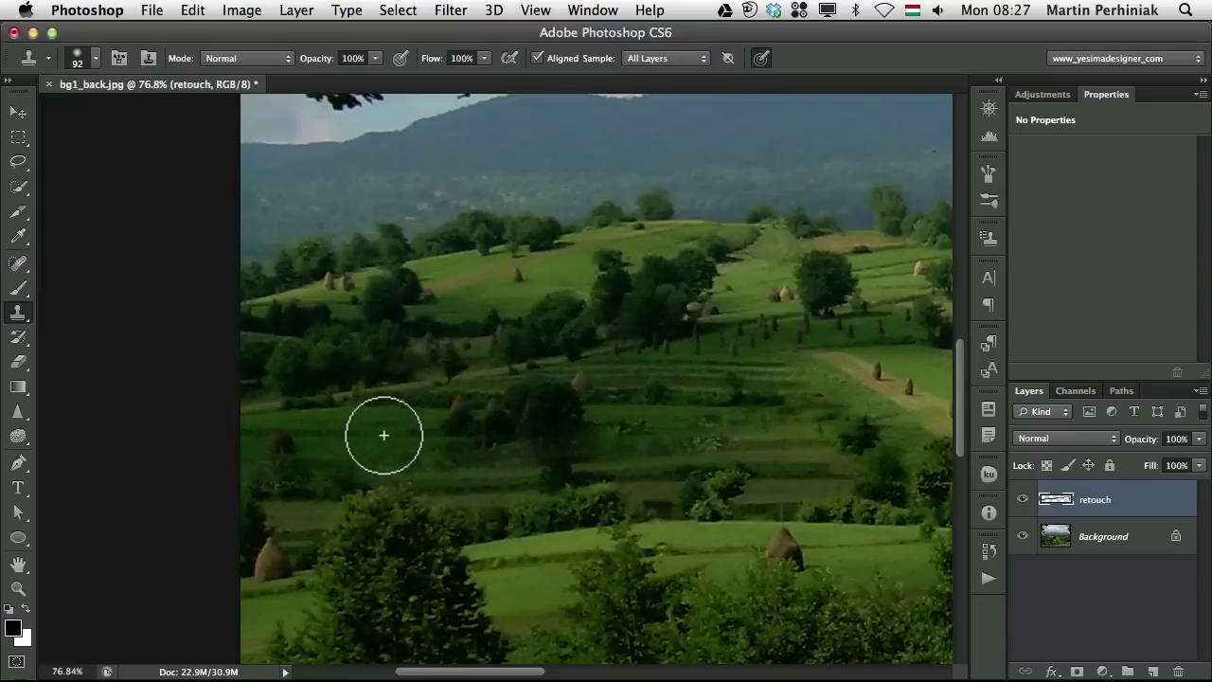
mouse_move(389, 433)
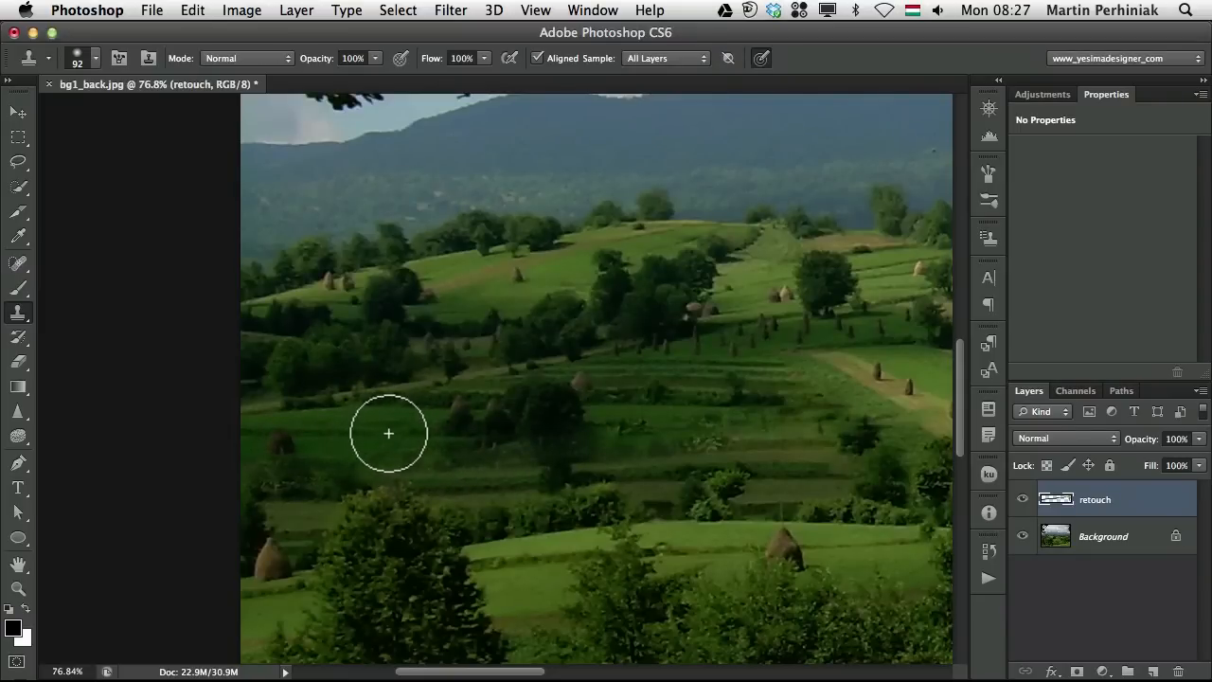
mouse_move(385, 449)
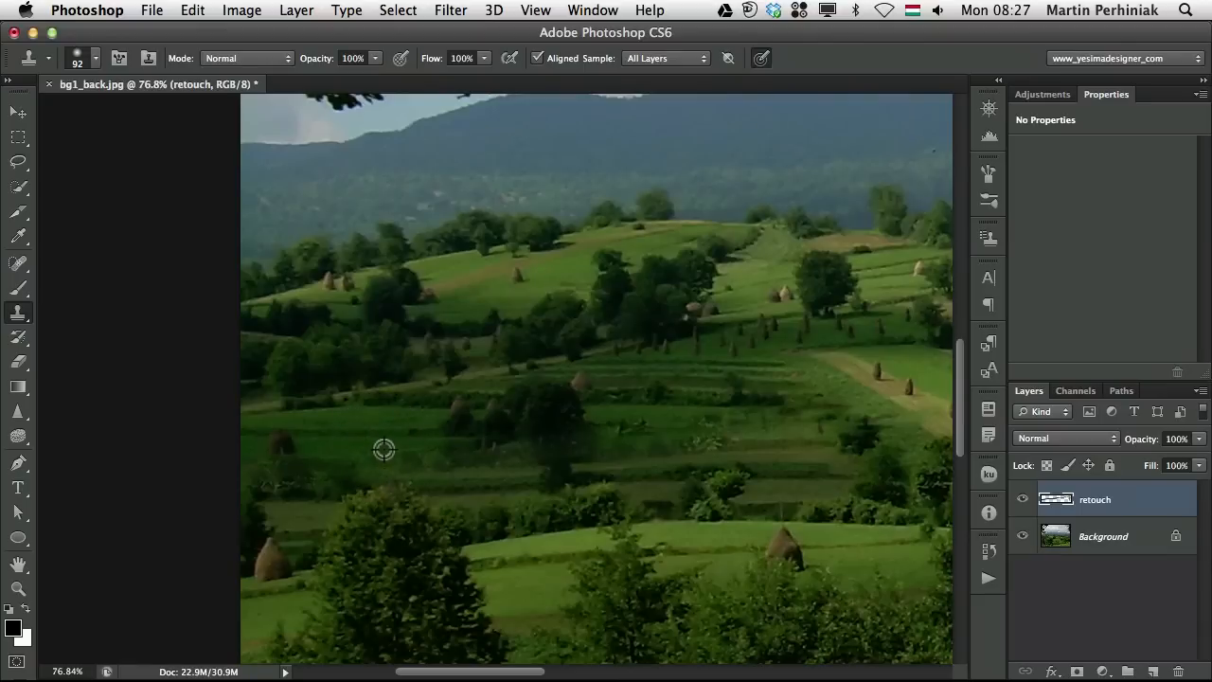
mouse_move(396, 449)
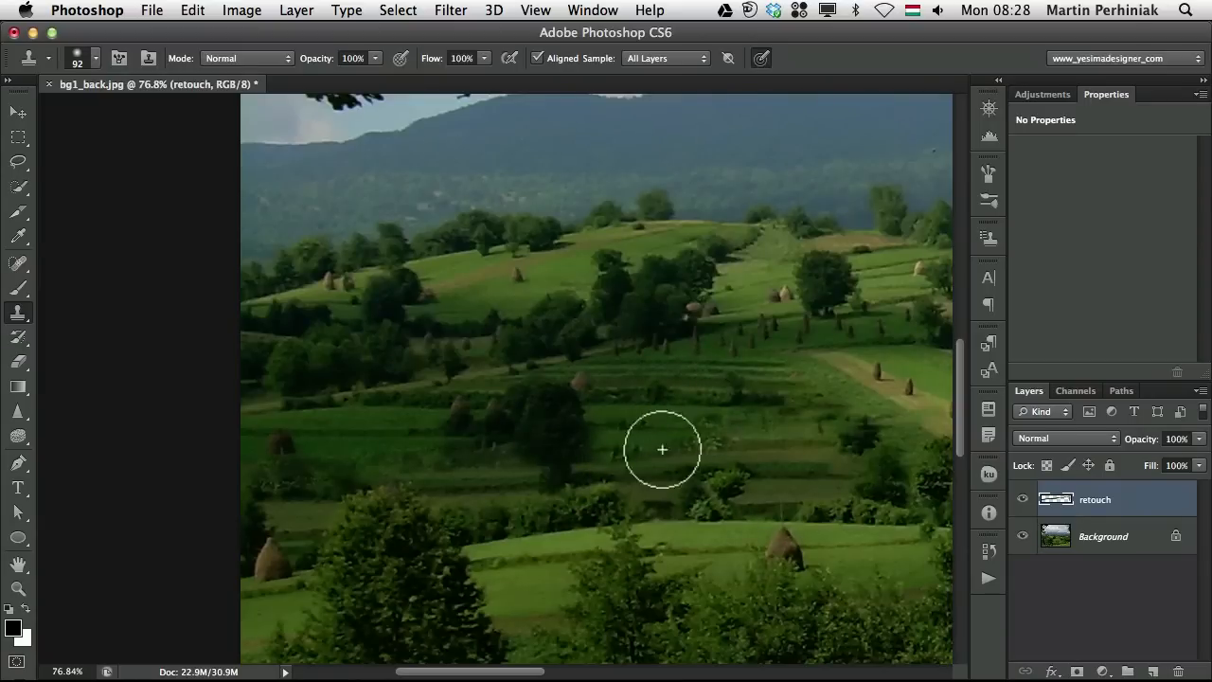
mouse_move(376, 428)
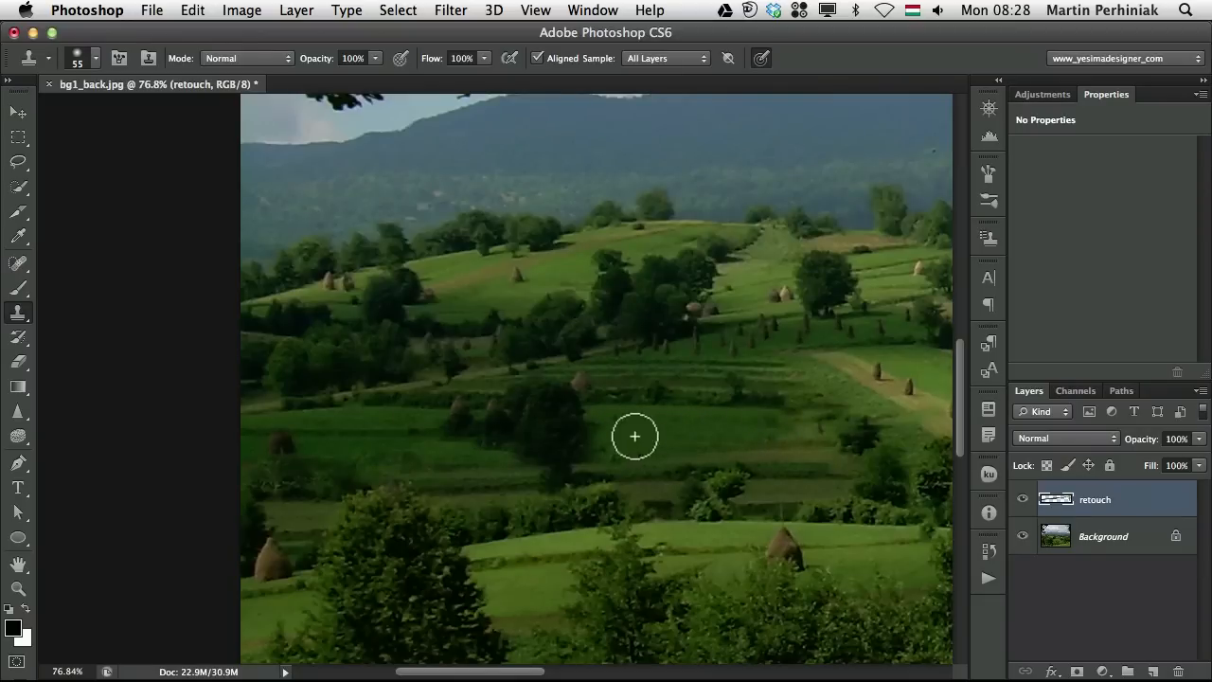
mouse_move(691, 437)
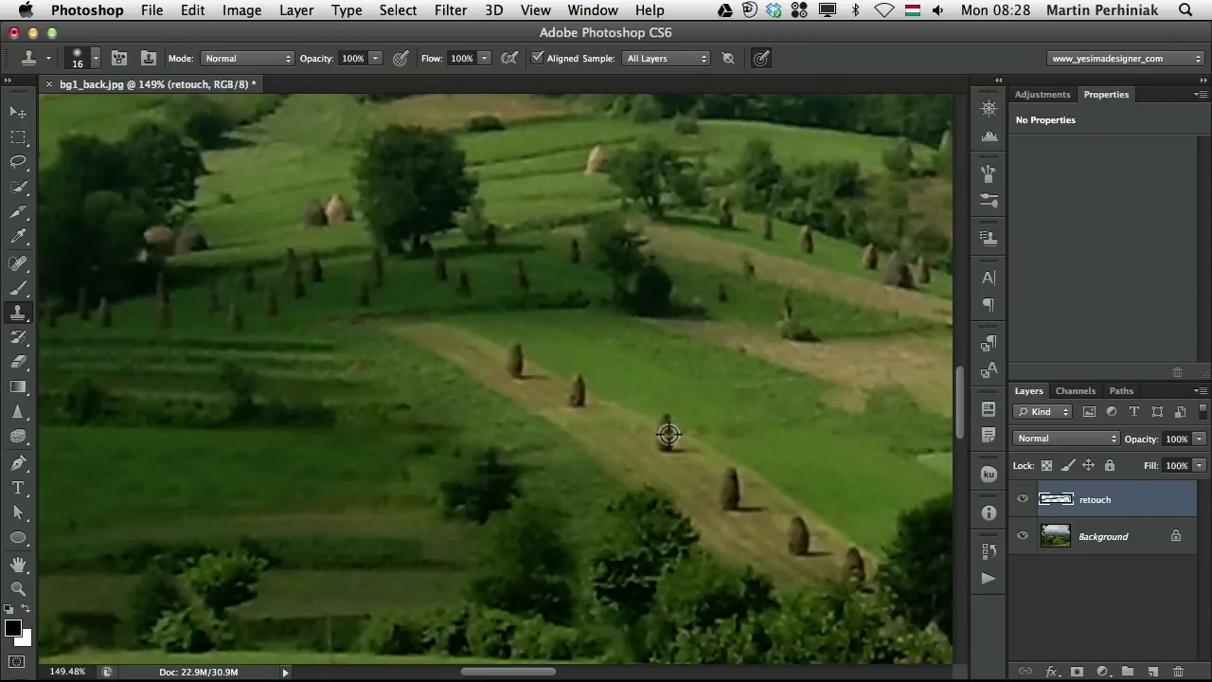
mouse_move(705, 493)
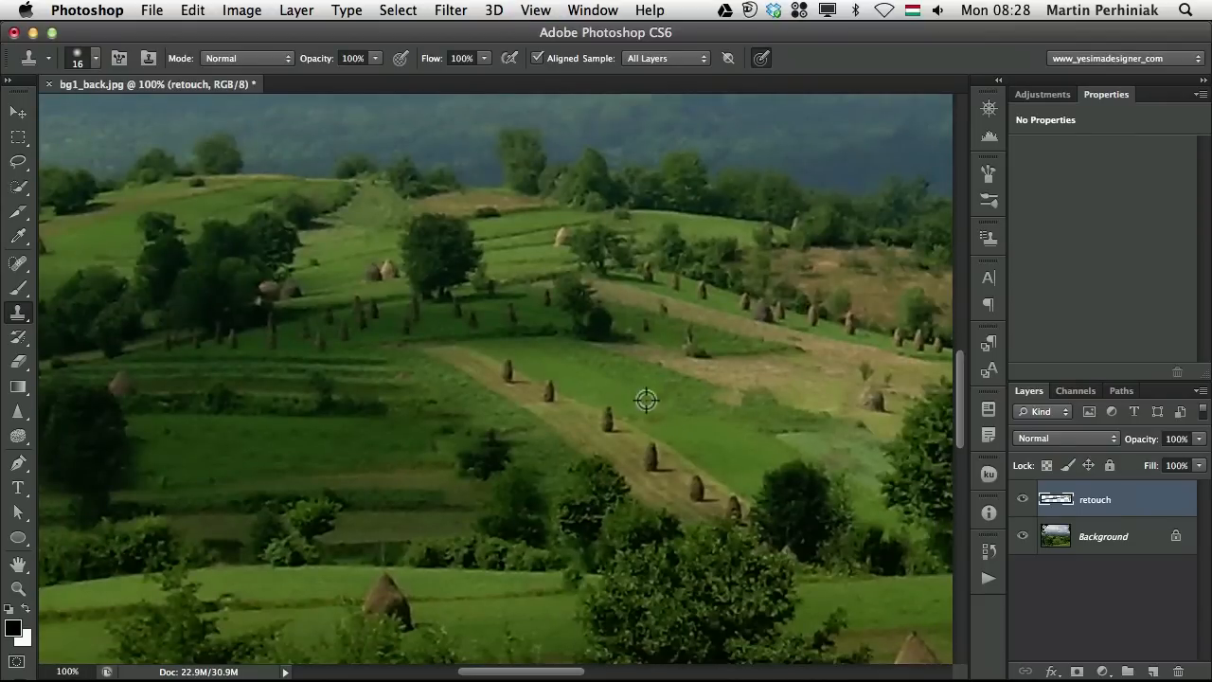
mouse_move(805, 483)
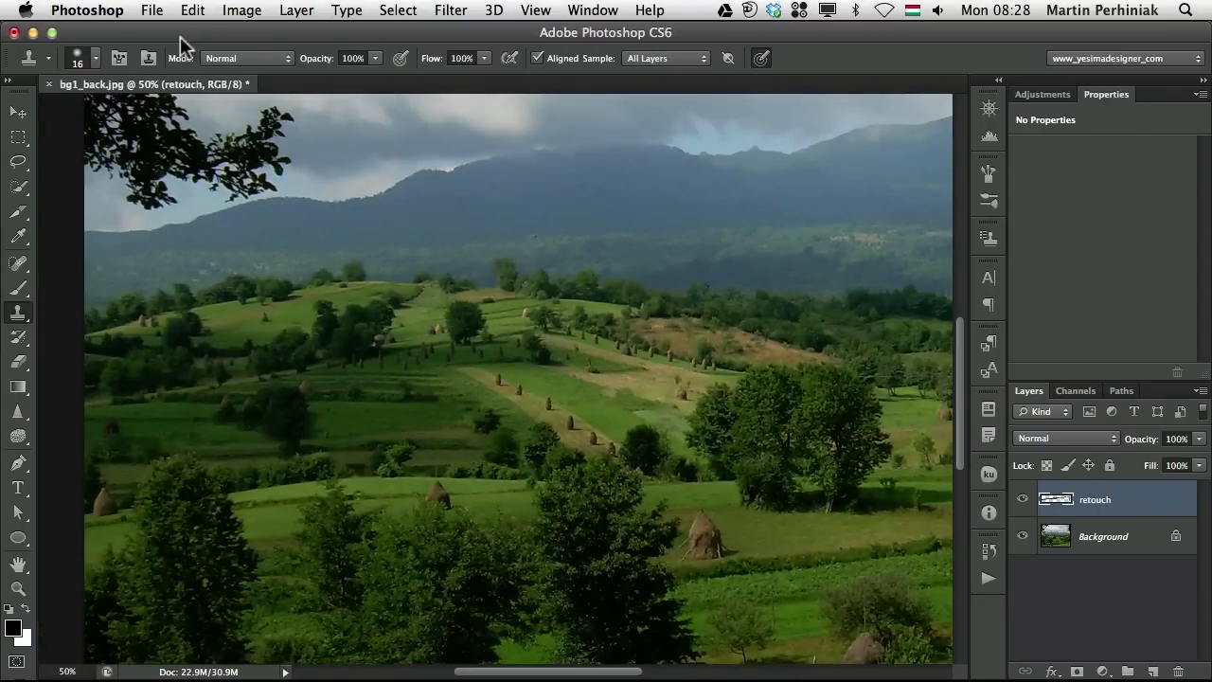
mouse_move(279, 24)
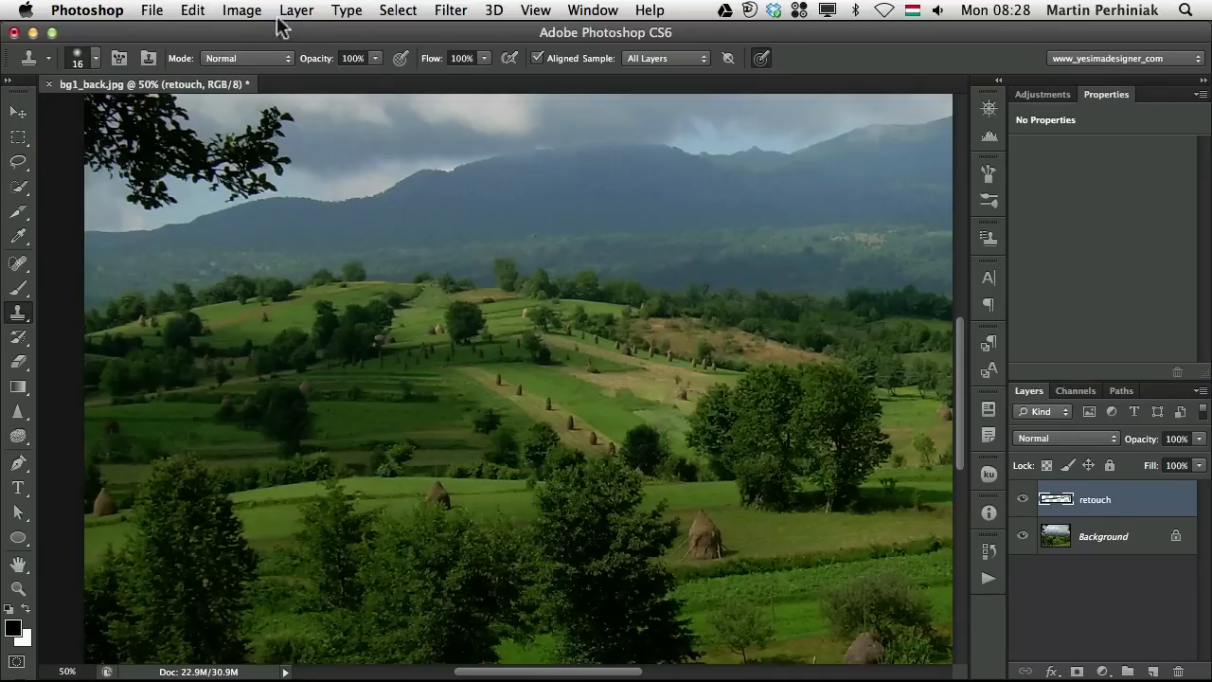
click(297, 11)
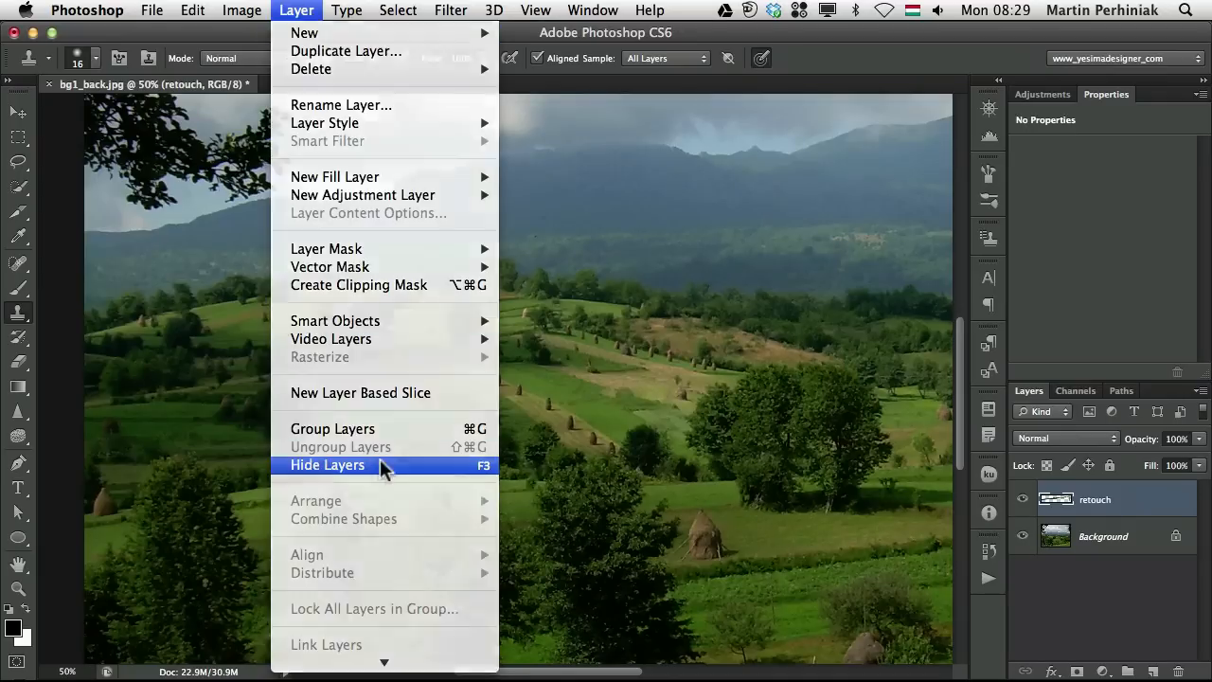
click(328, 465)
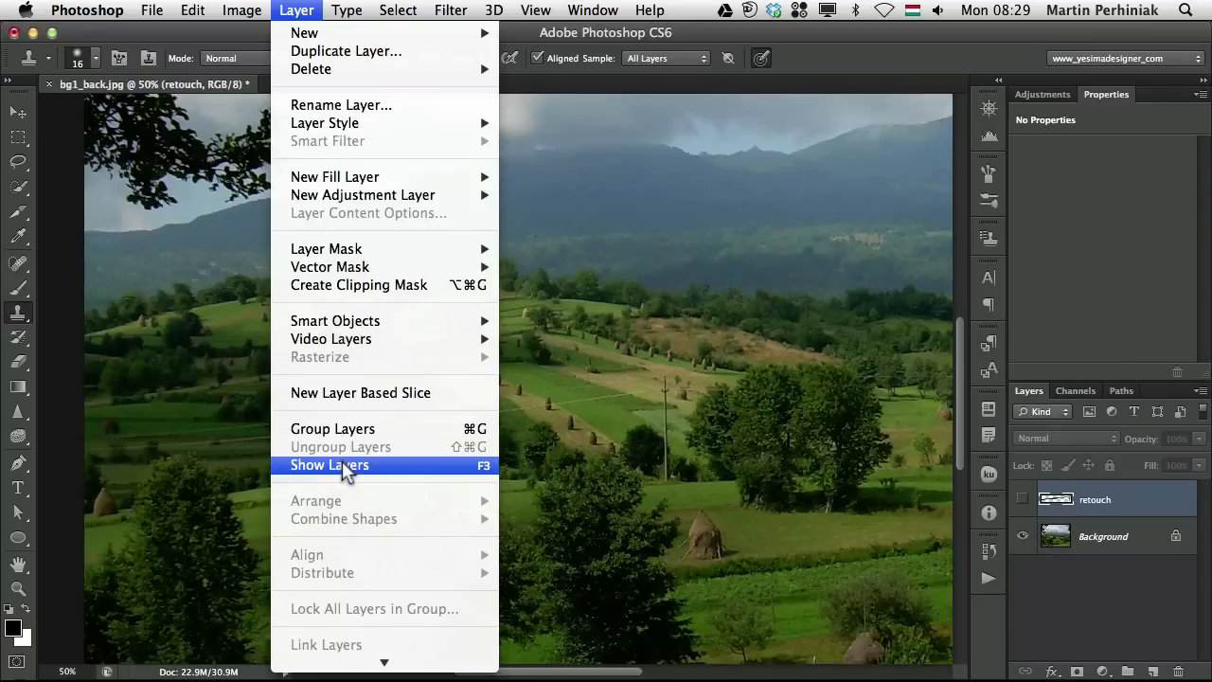
mouse_move(483, 479)
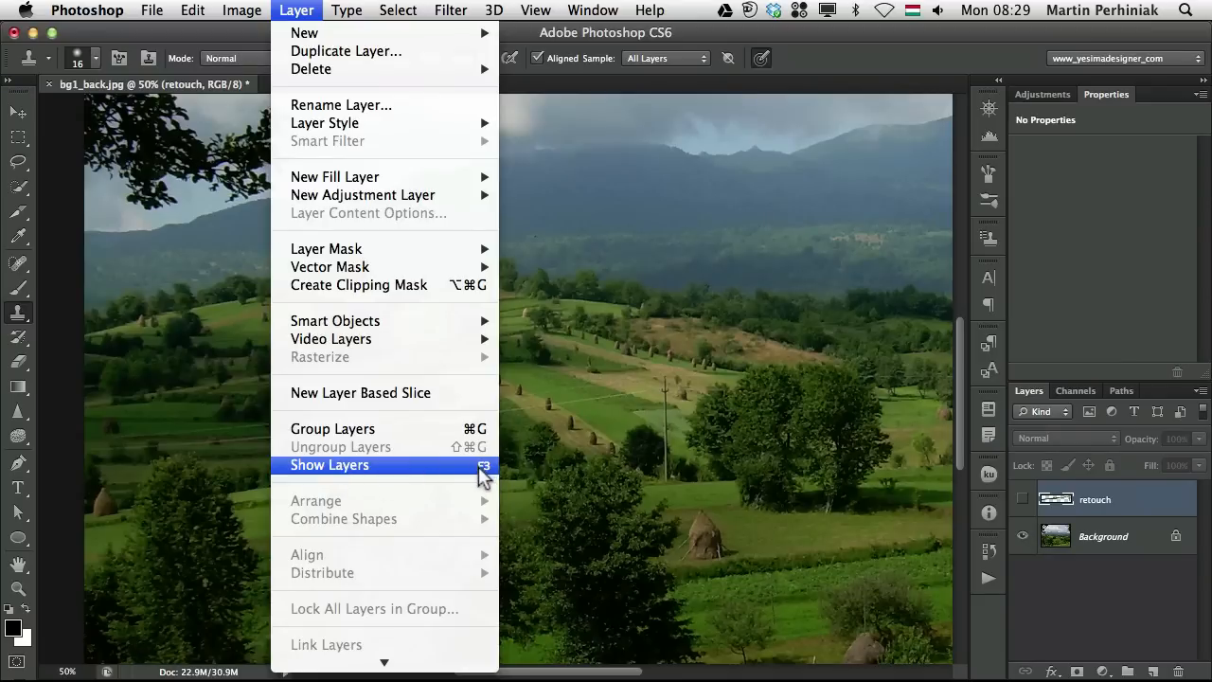
mouse_move(476, 478)
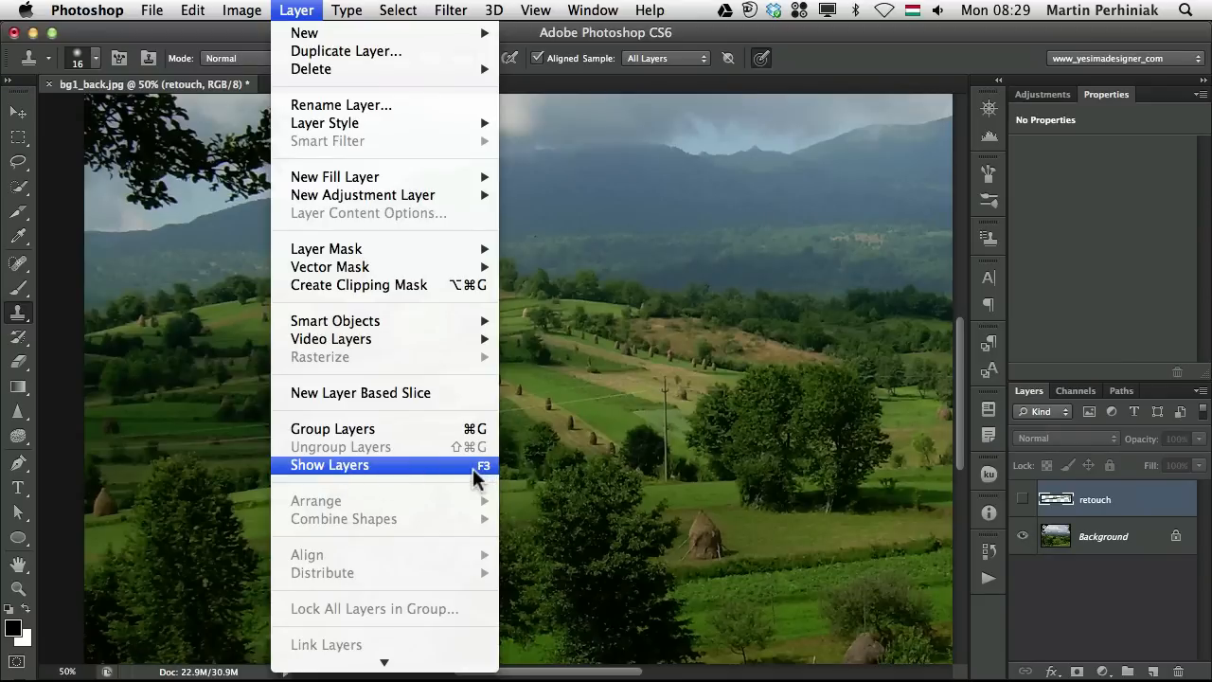
click(330, 465)
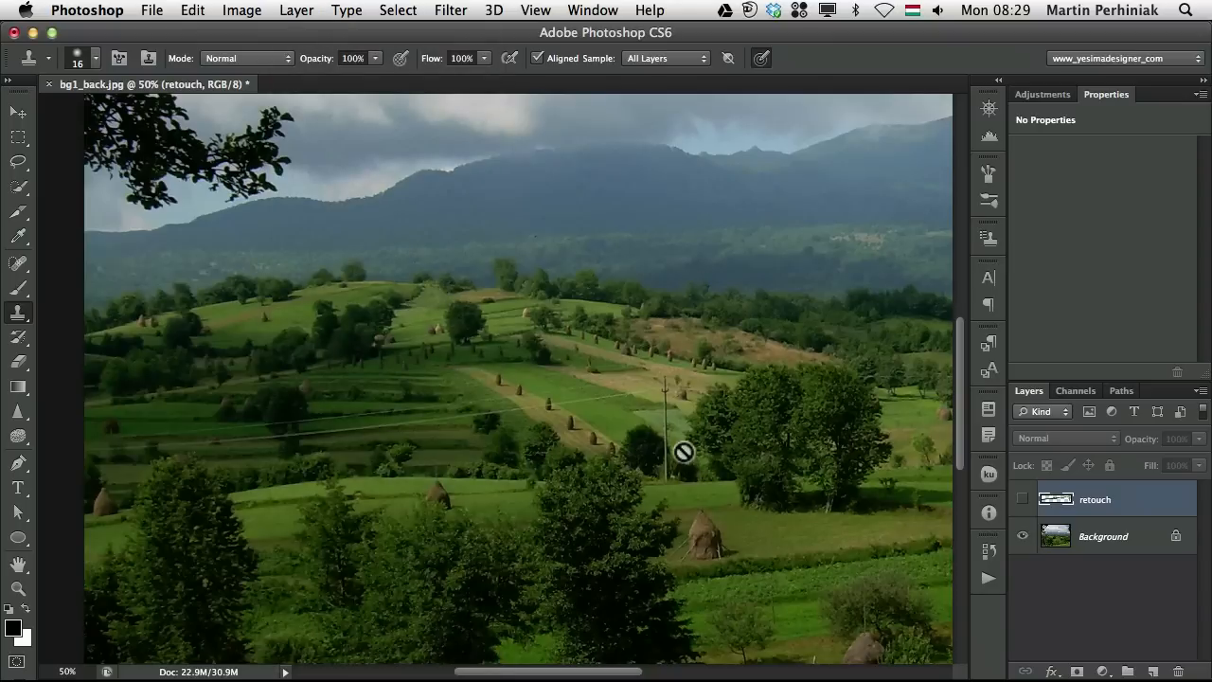
mouse_move(507, 557)
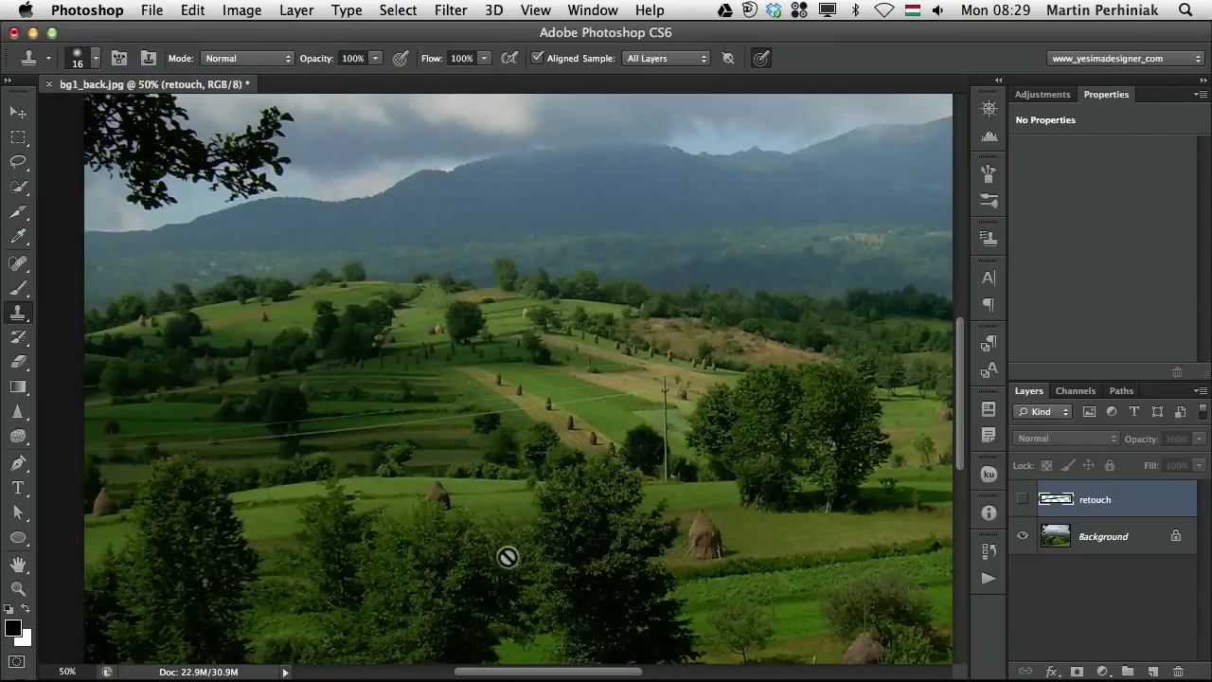
mouse_move(730, 564)
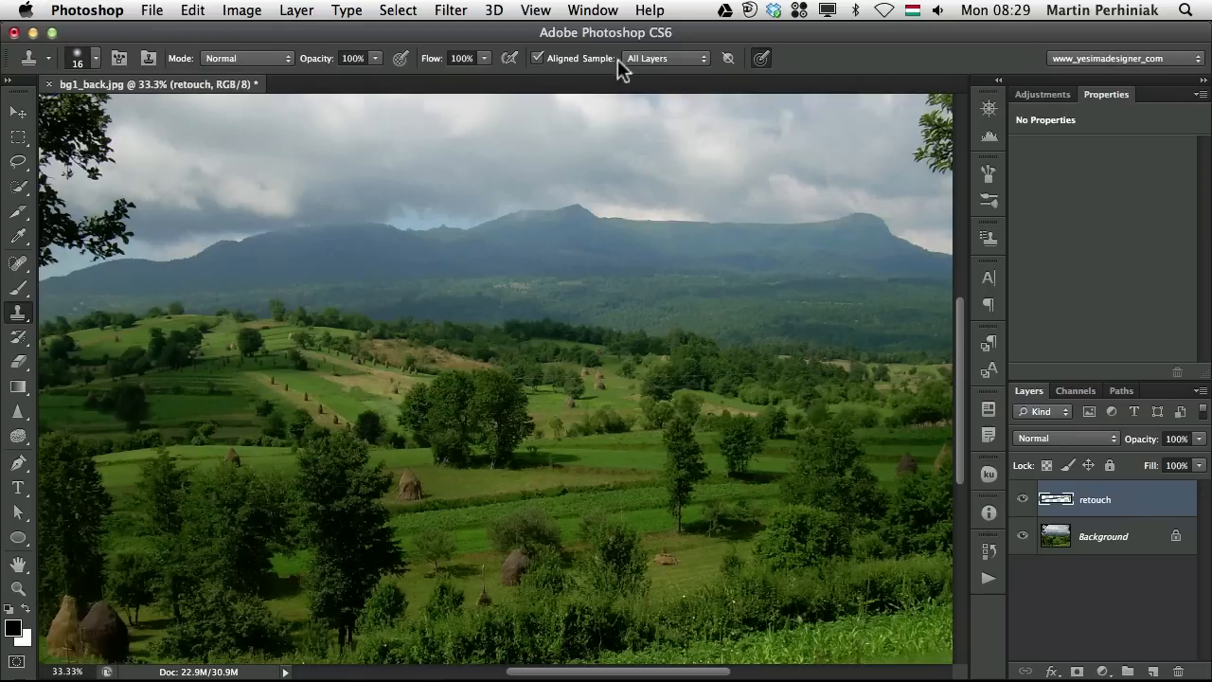
mouse_move(642, 68)
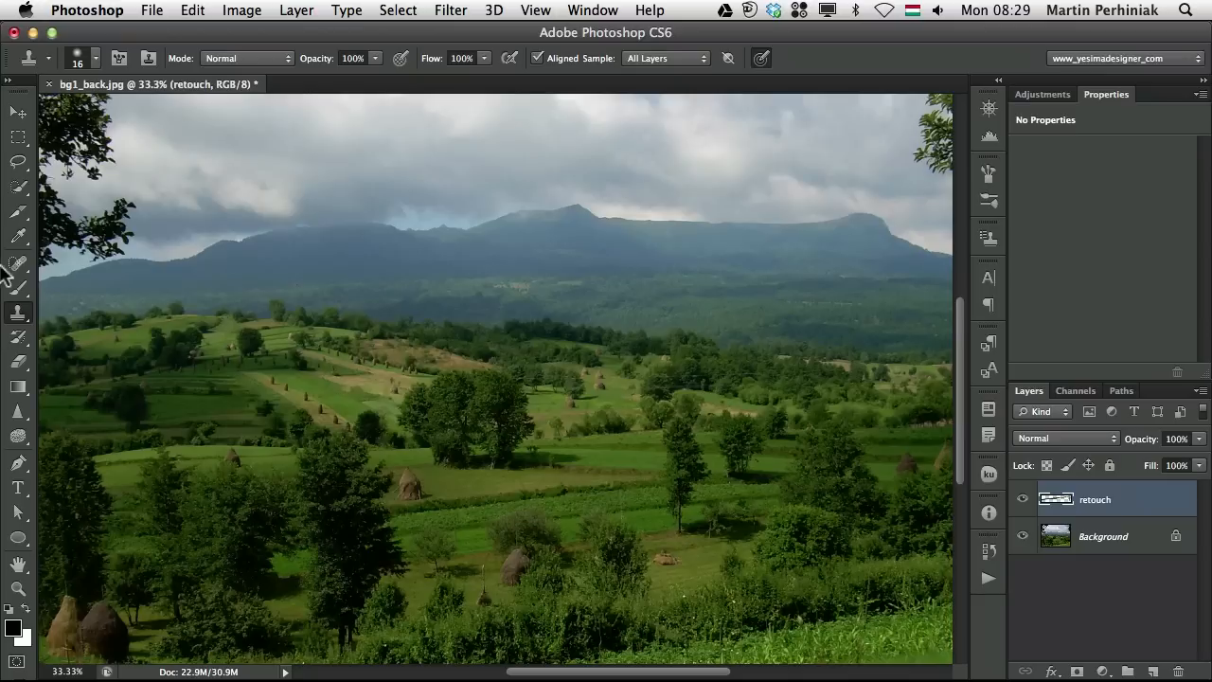
click(17, 263)
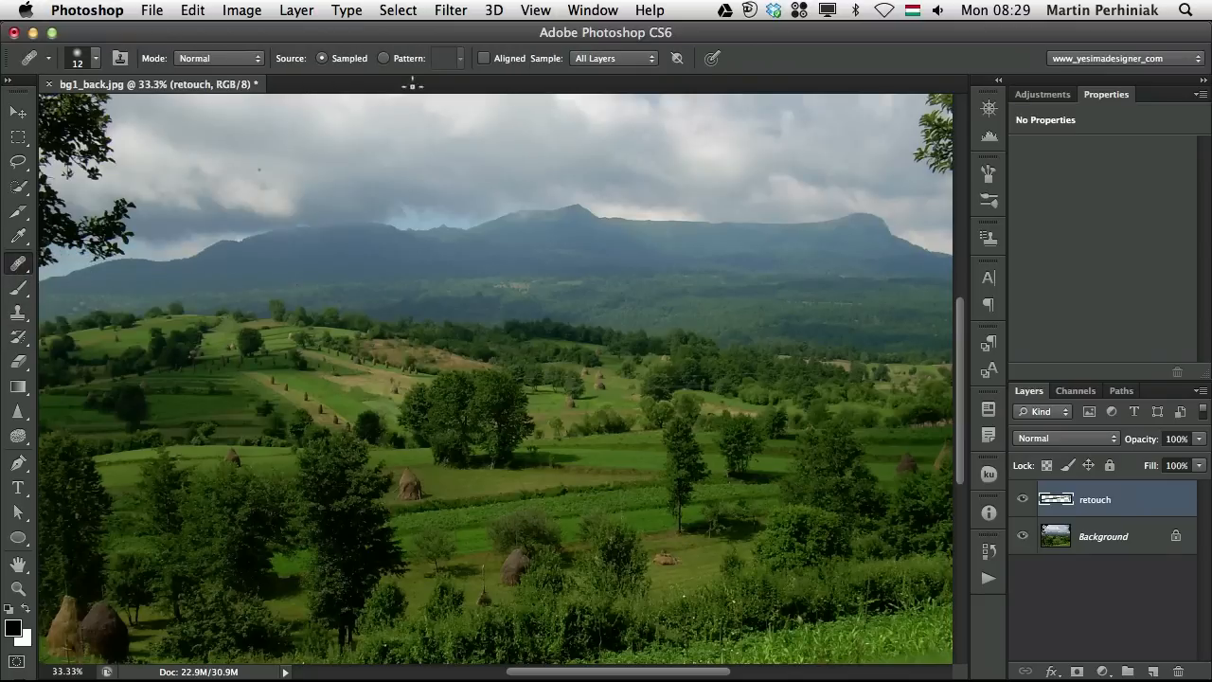
click(614, 58)
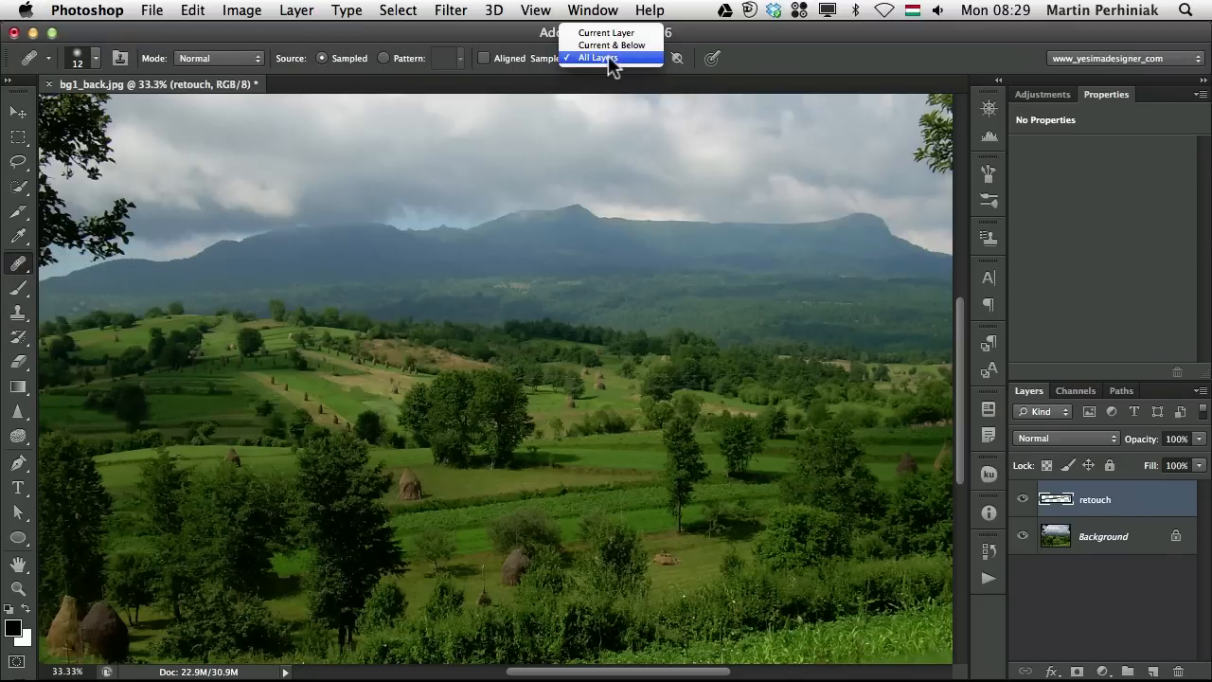
click(596, 58)
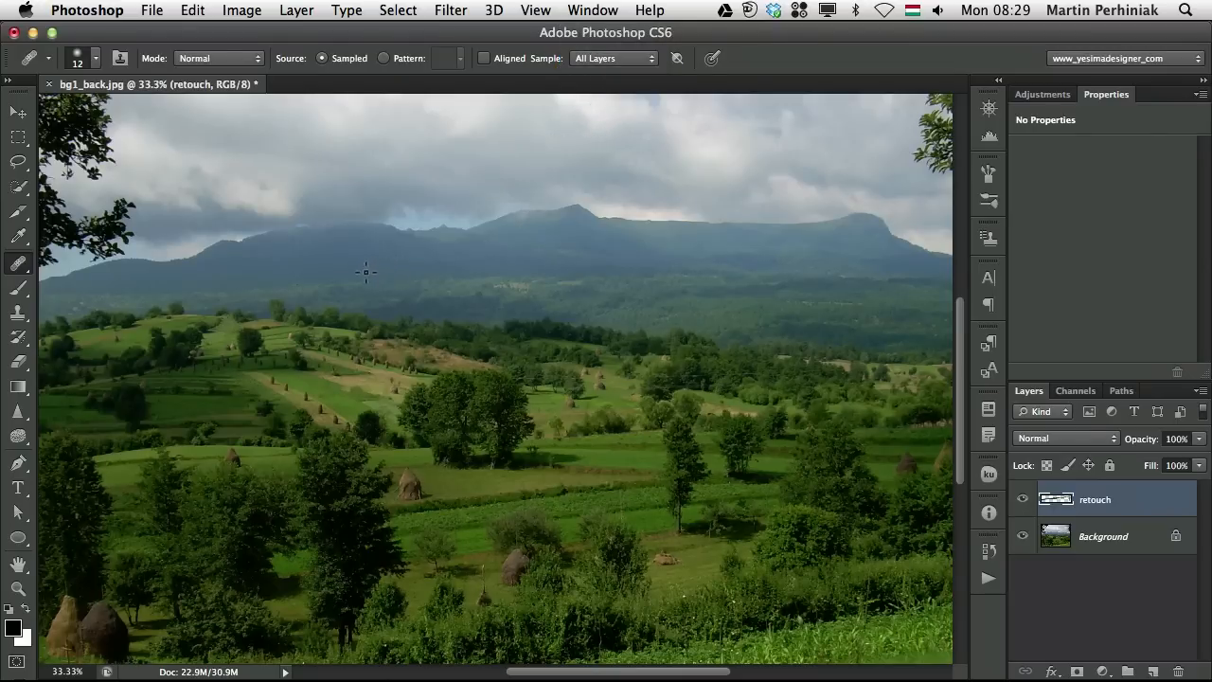
mouse_move(399, 422)
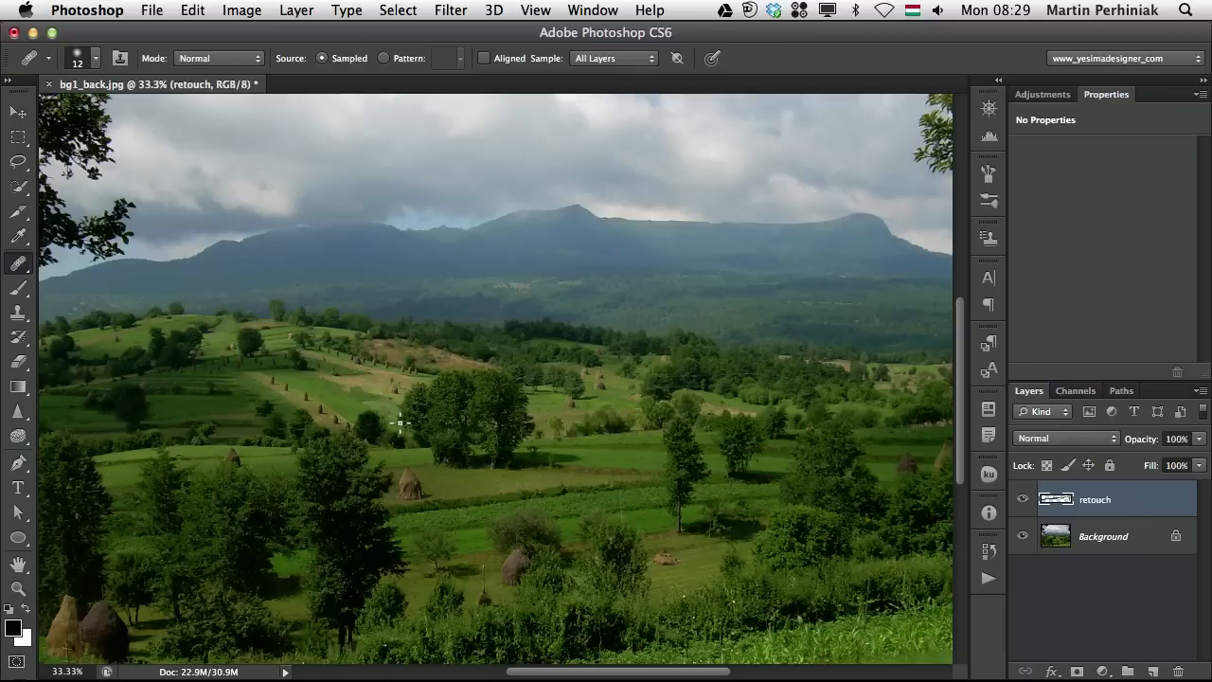
mouse_move(254, 24)
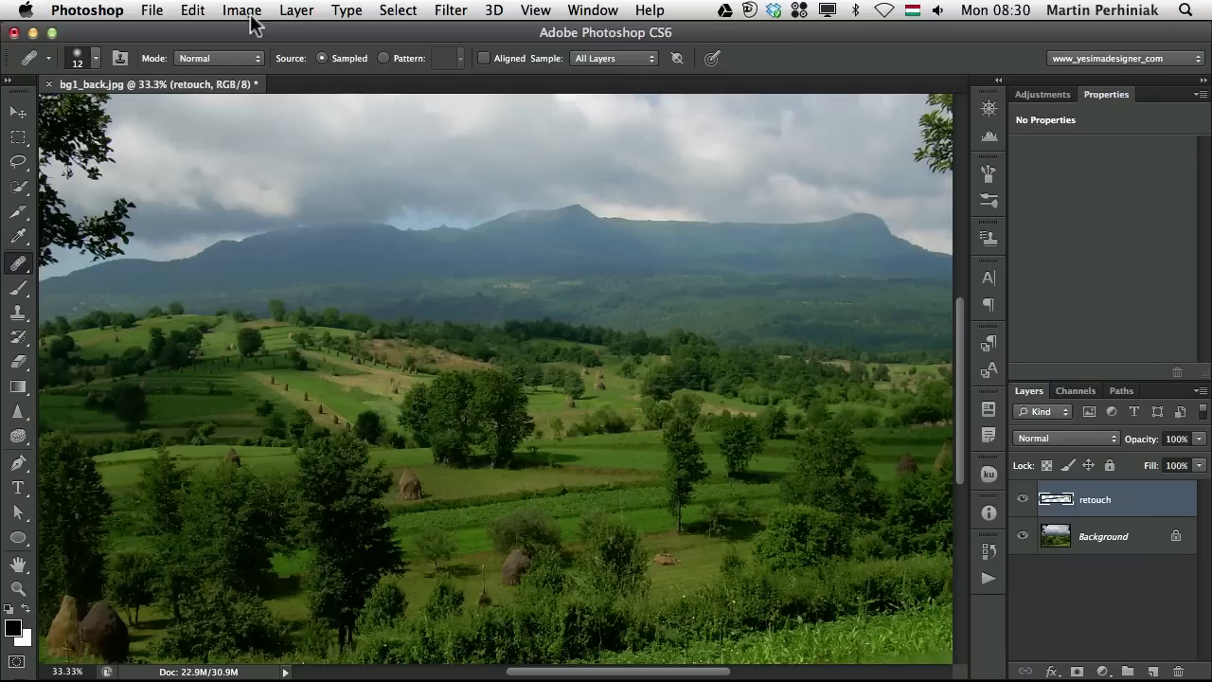
mouse_move(17, 311)
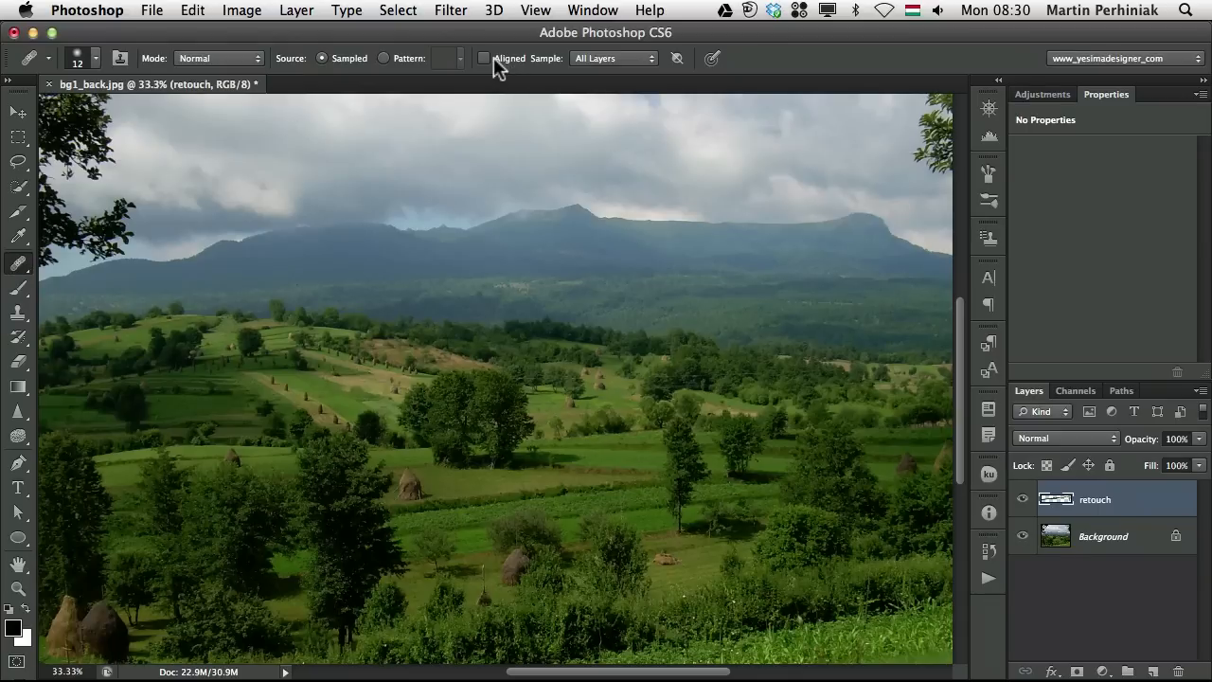
- Switch to the Clone Stamp tool
click(17, 312)
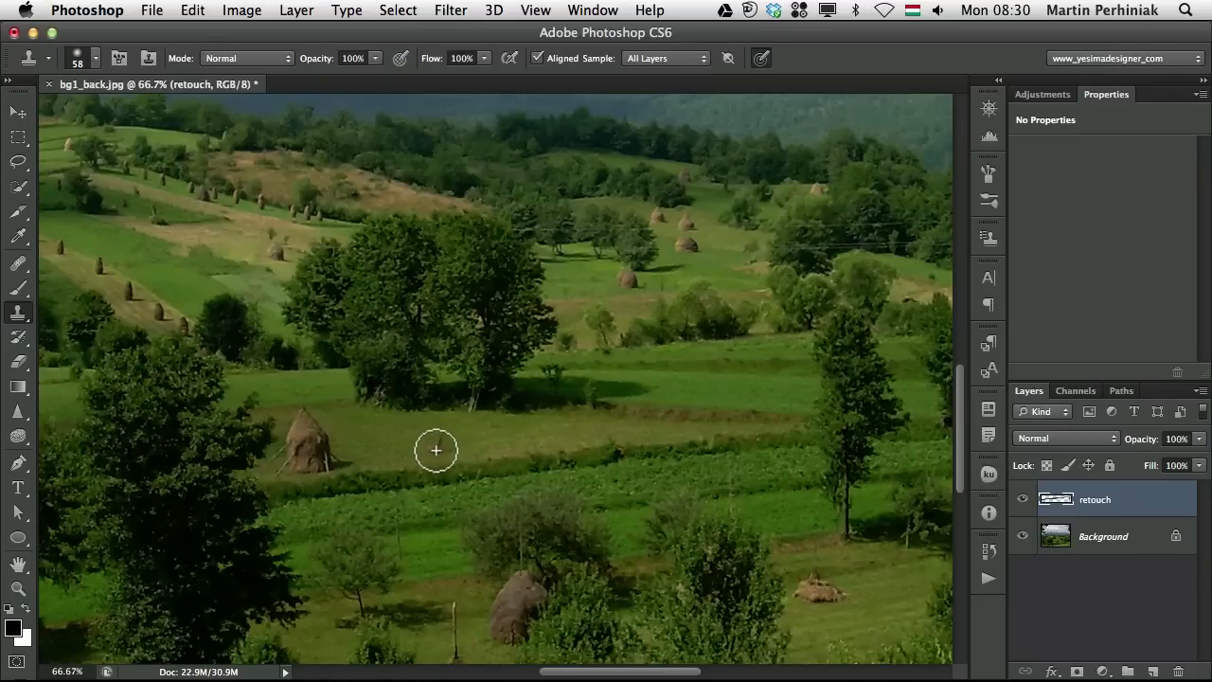
mouse_move(408, 445)
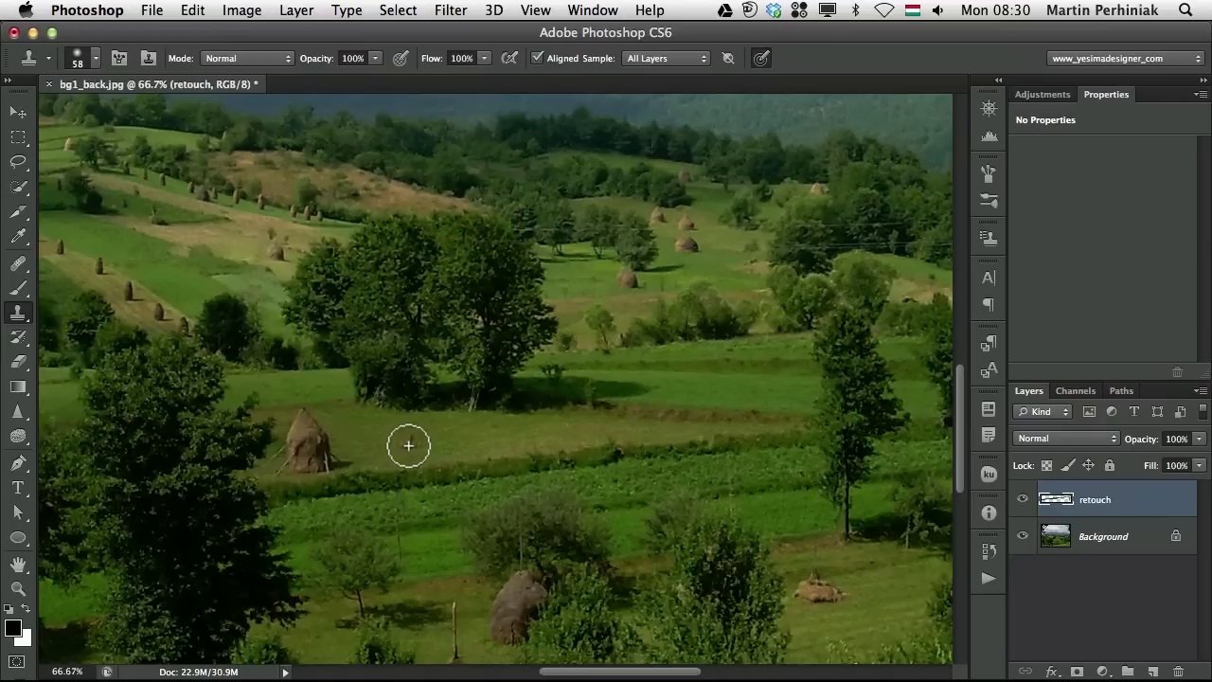
mouse_move(460, 436)
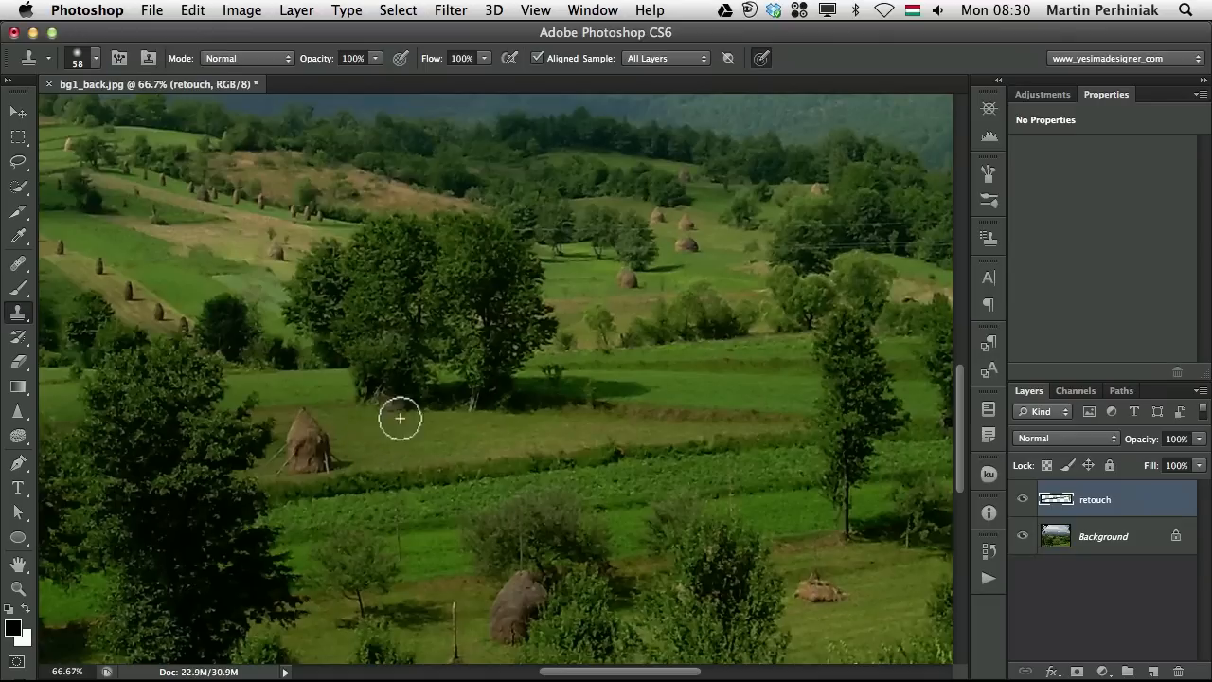
mouse_move(489, 406)
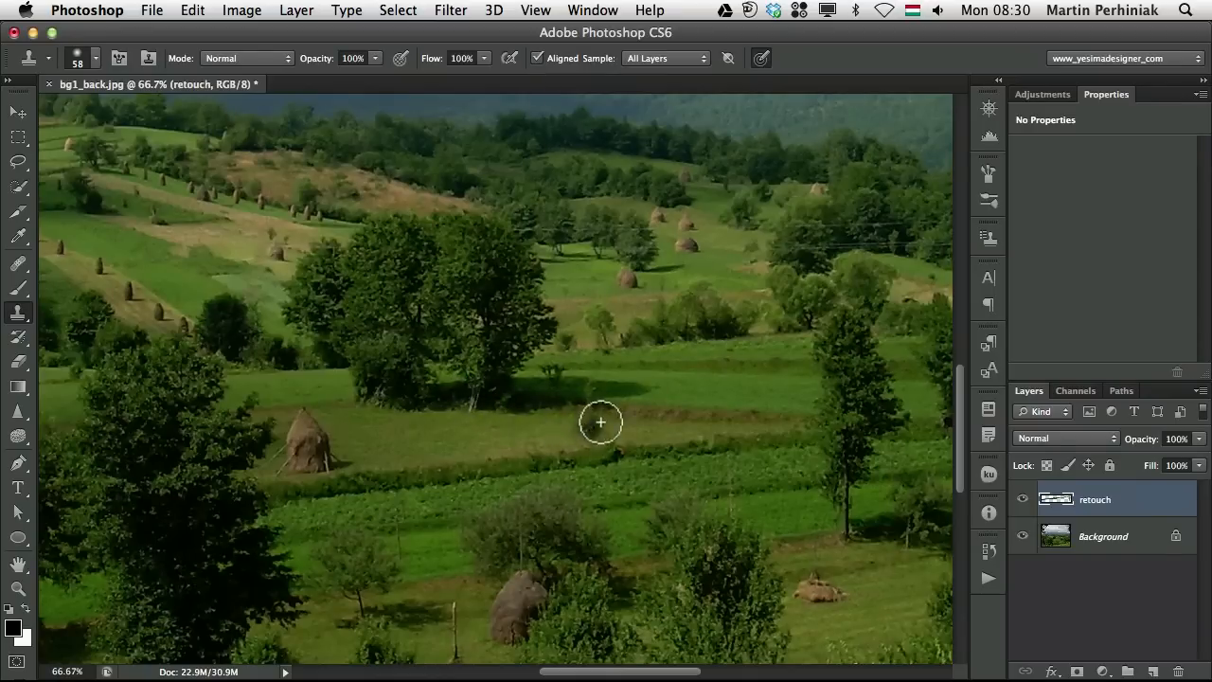
mouse_move(677, 376)
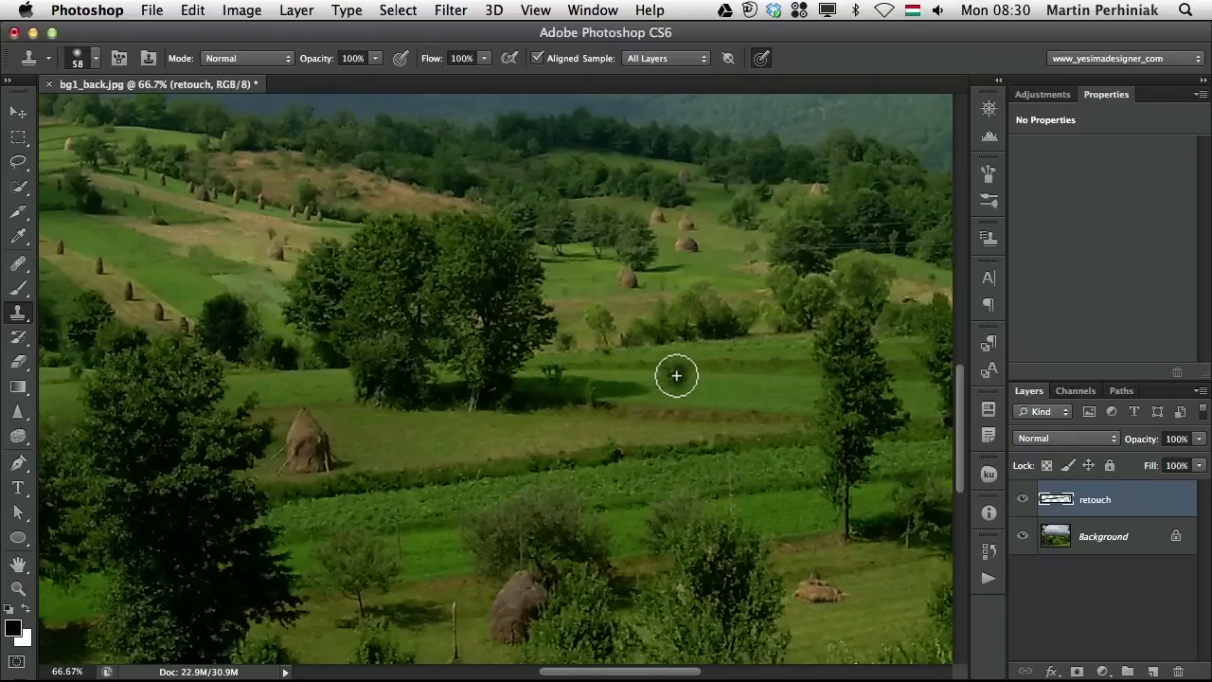
mouse_move(650, 361)
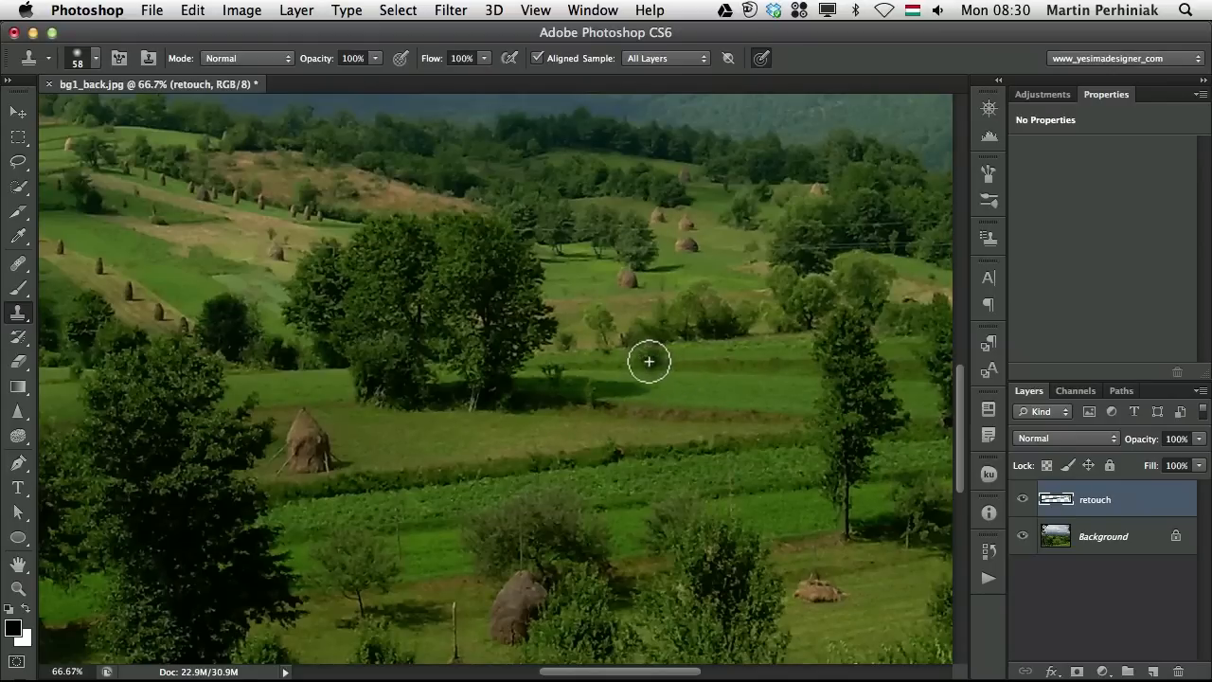
mouse_move(660, 366)
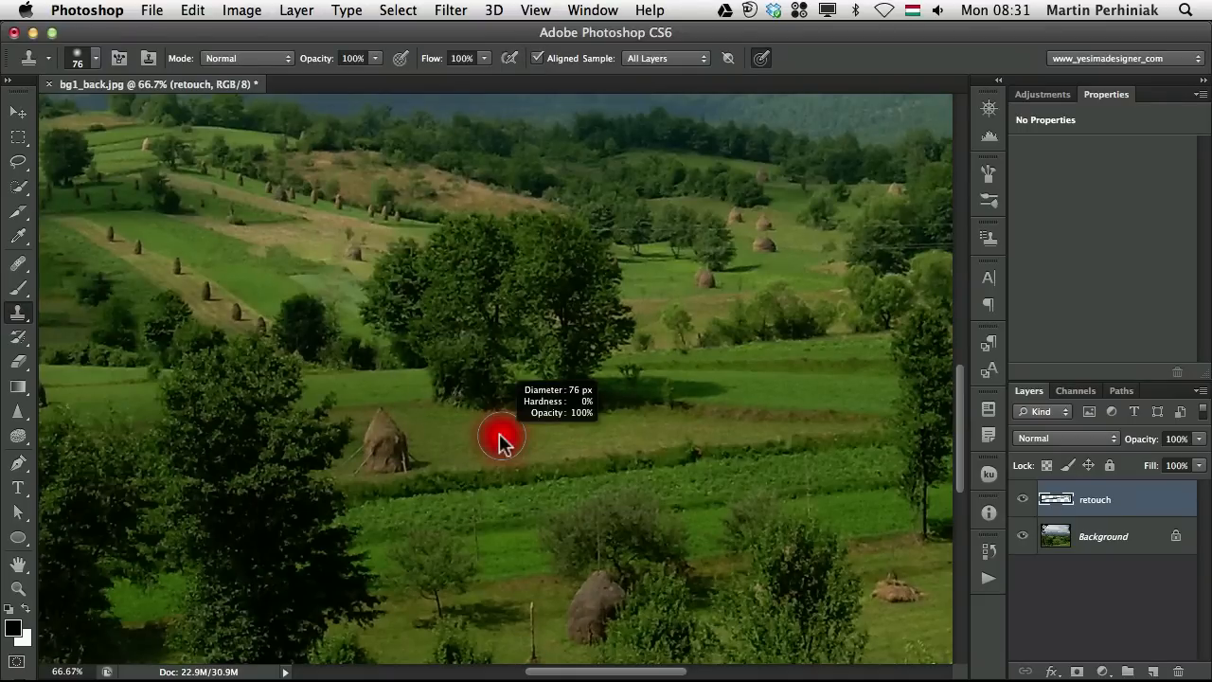
mouse_move(464, 417)
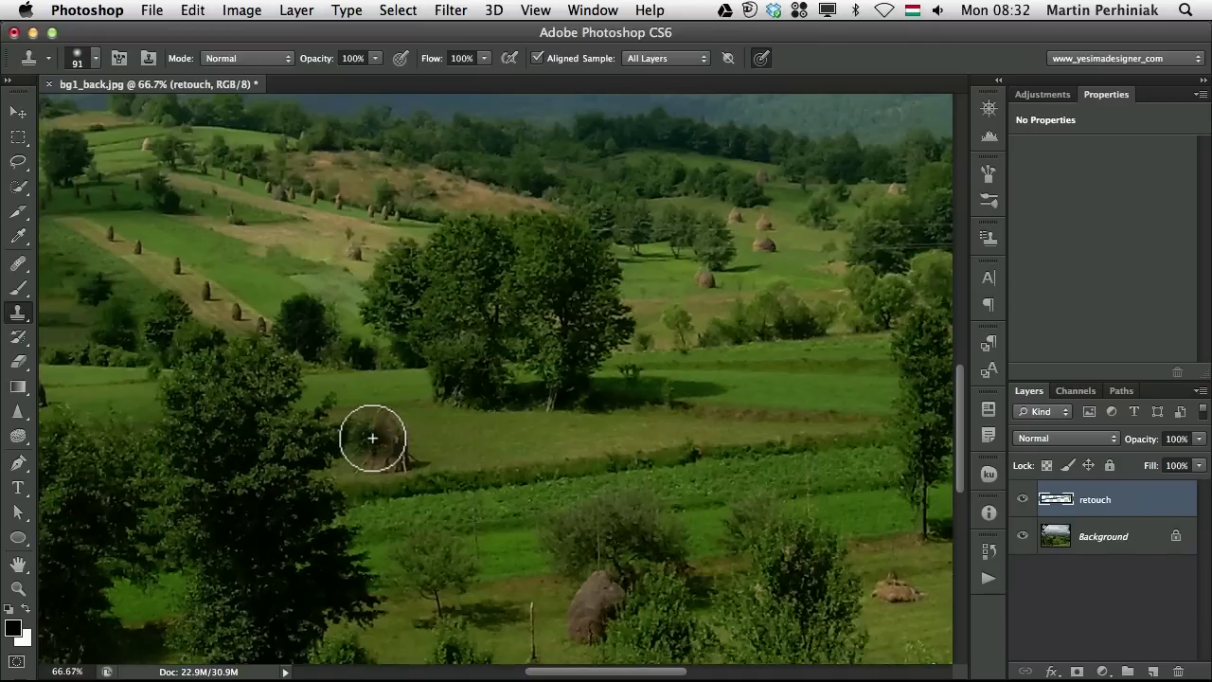
- Sample the haystack, stamp a copy to its right, and drag foliage across the lower field
click(372, 437)
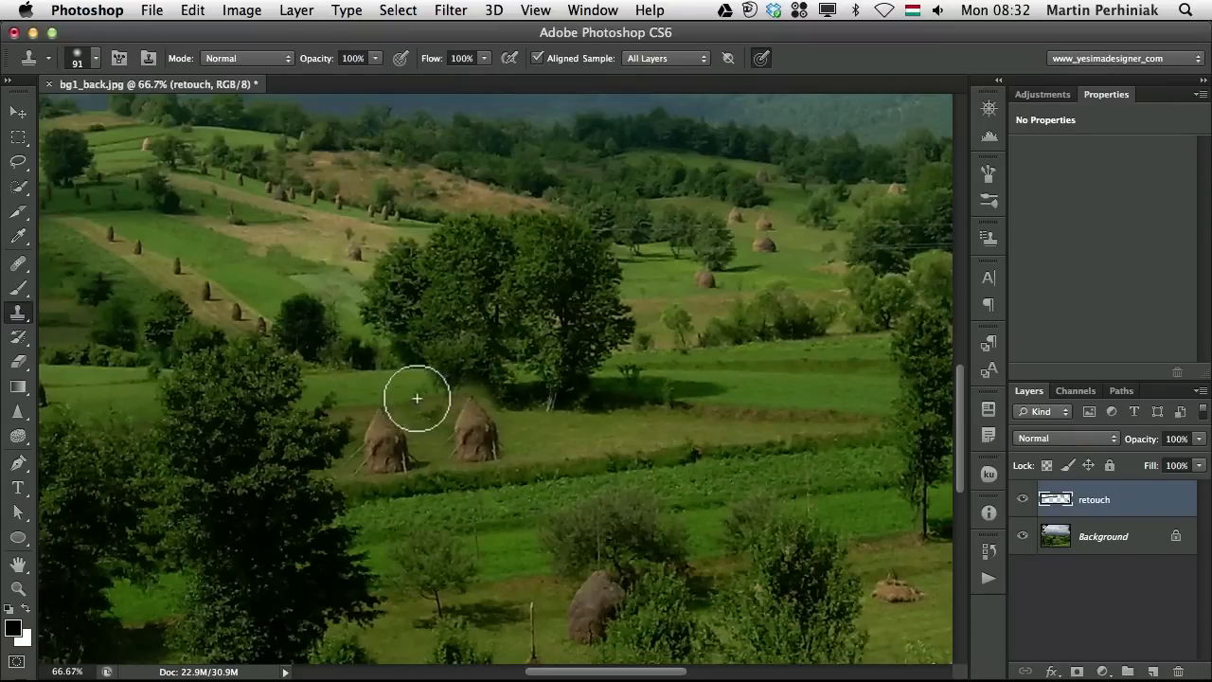
click(417, 398)
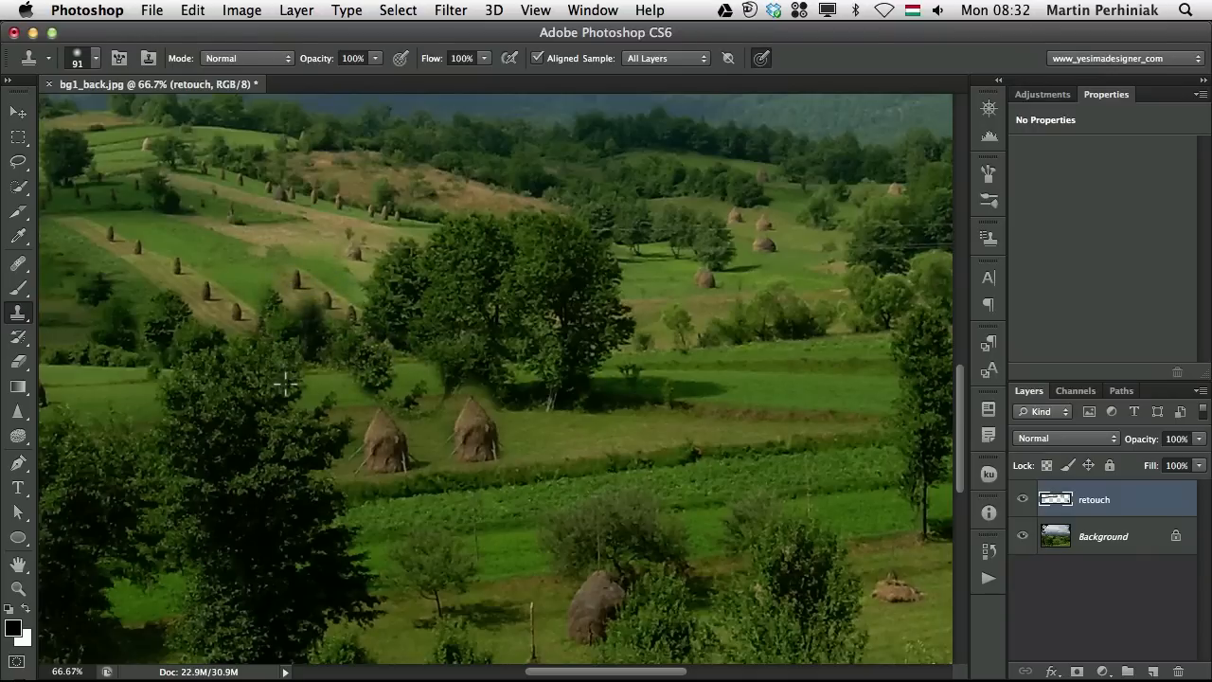
drag(285, 383, 350, 530)
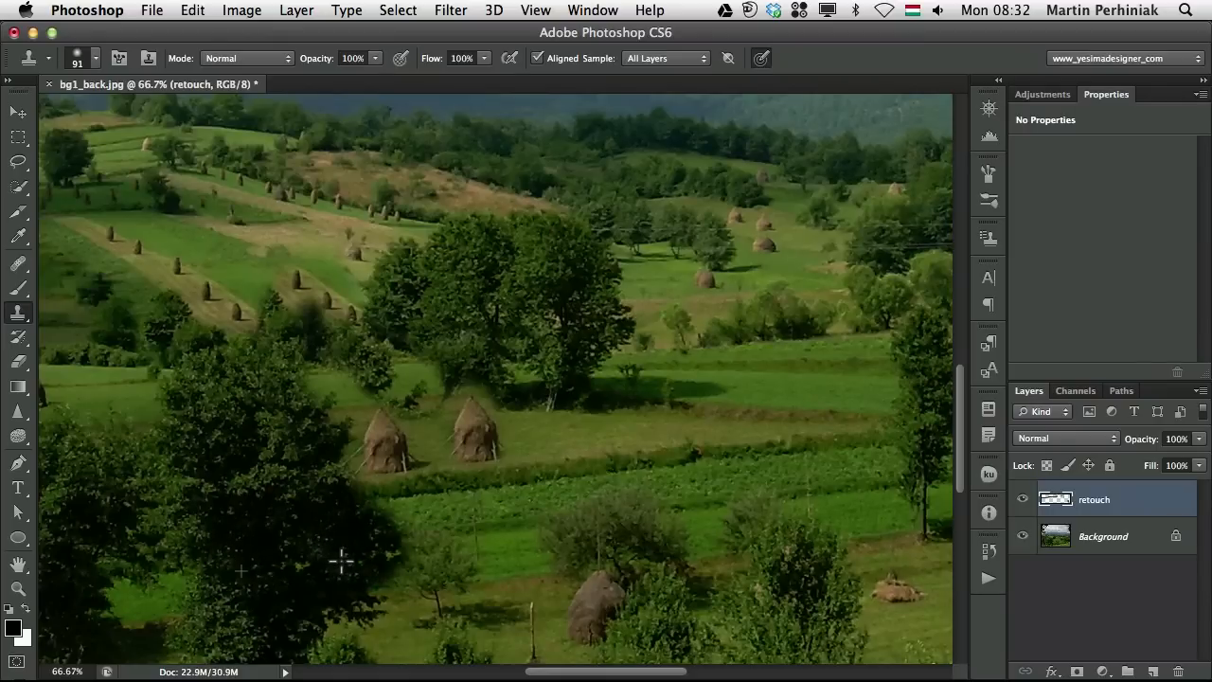
mouse_move(334, 525)
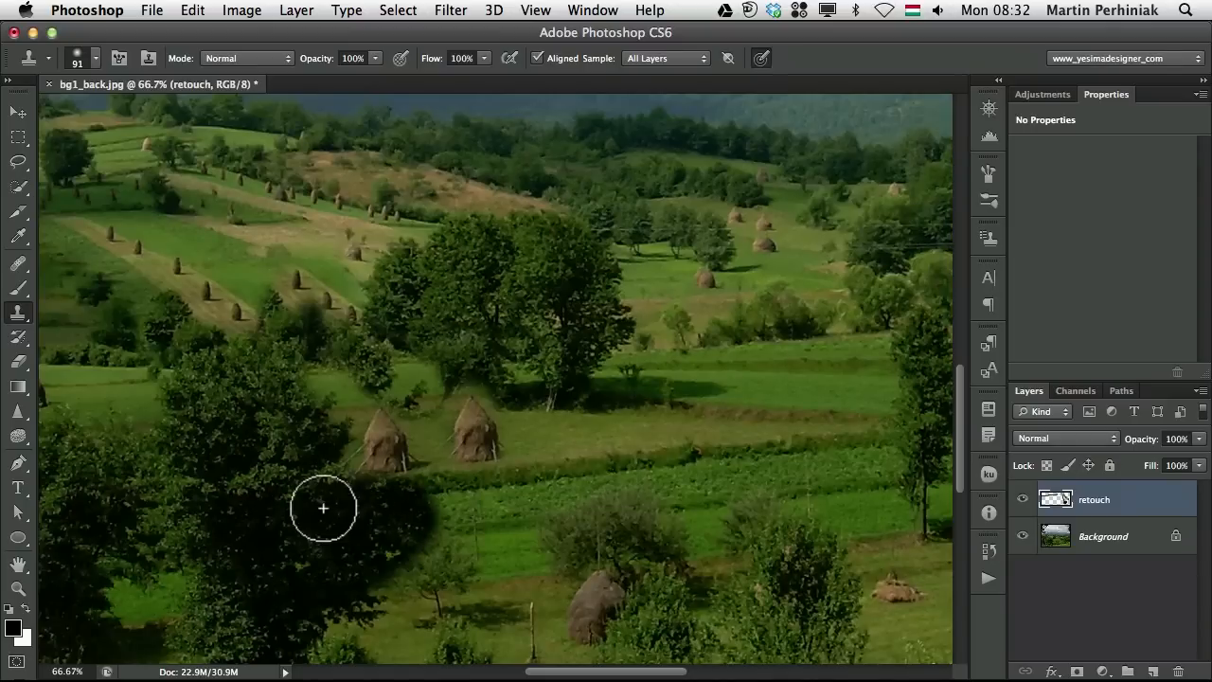
mouse_move(346, 500)
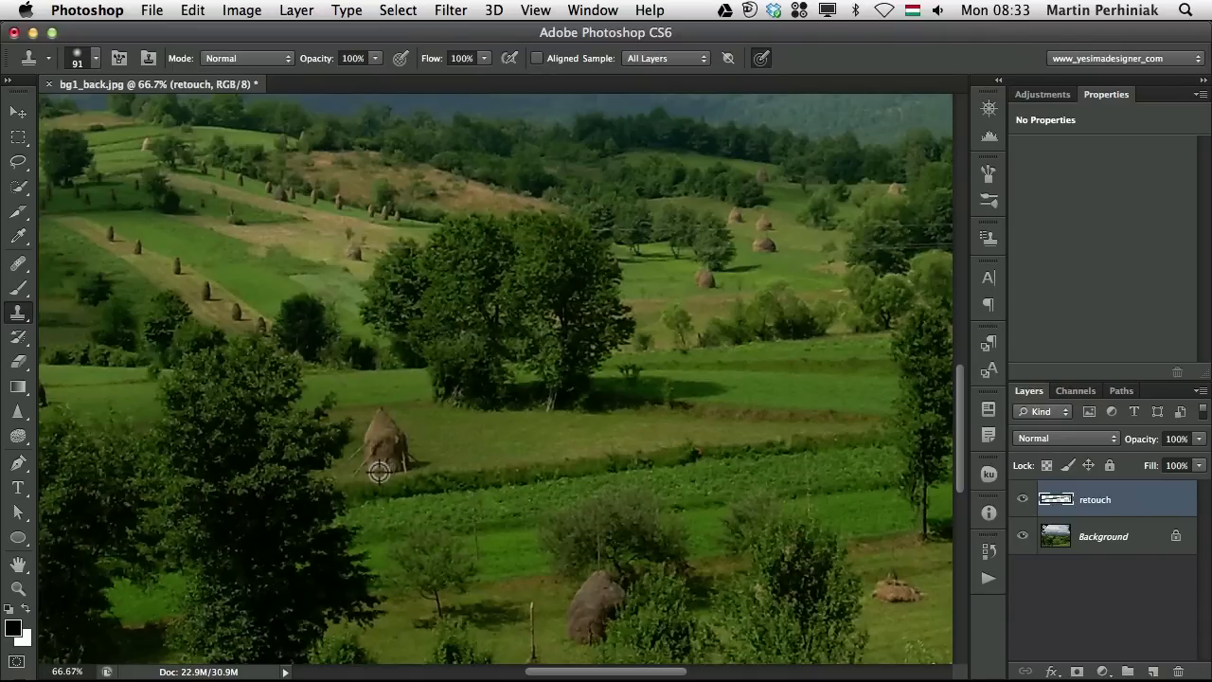
- Resample the haystack and stamp two copies into the right-hand fields
click(473, 442)
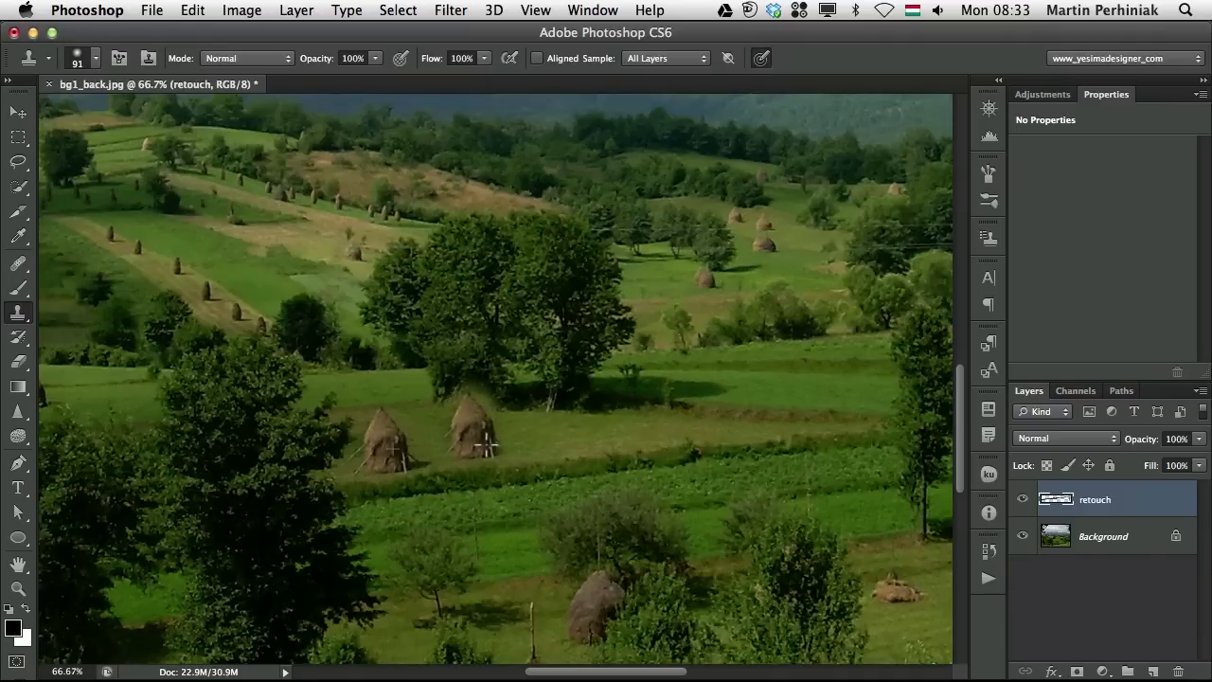
mouse_move(768, 394)
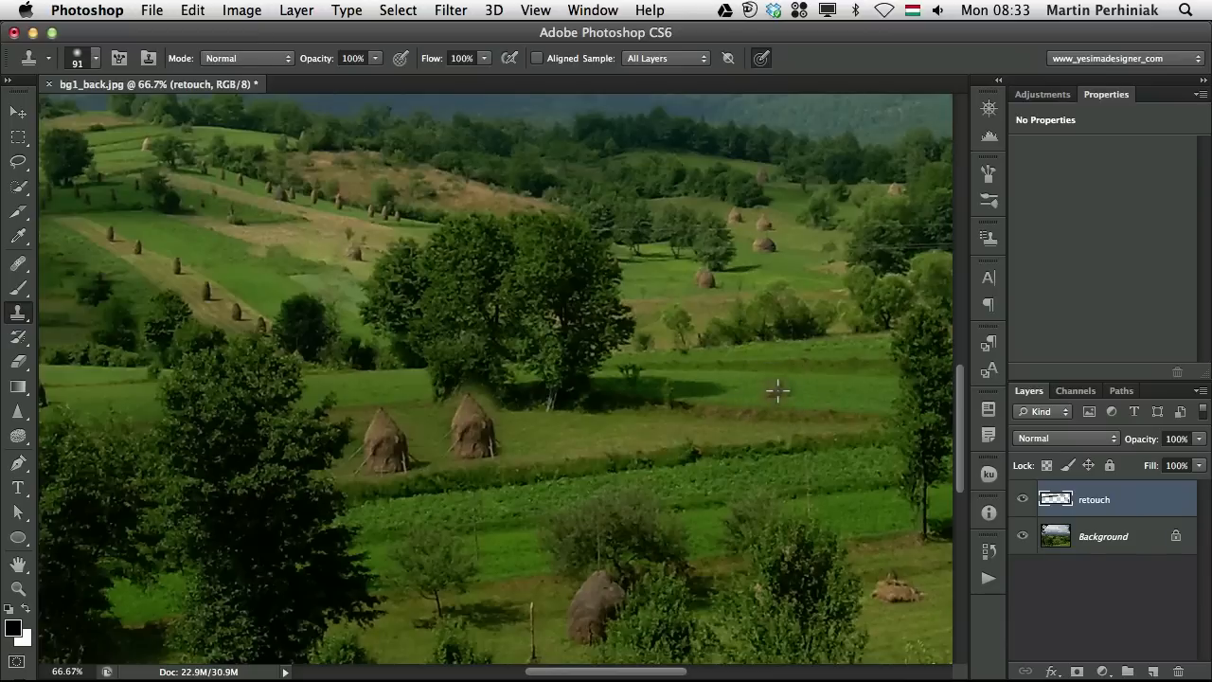
click(774, 379)
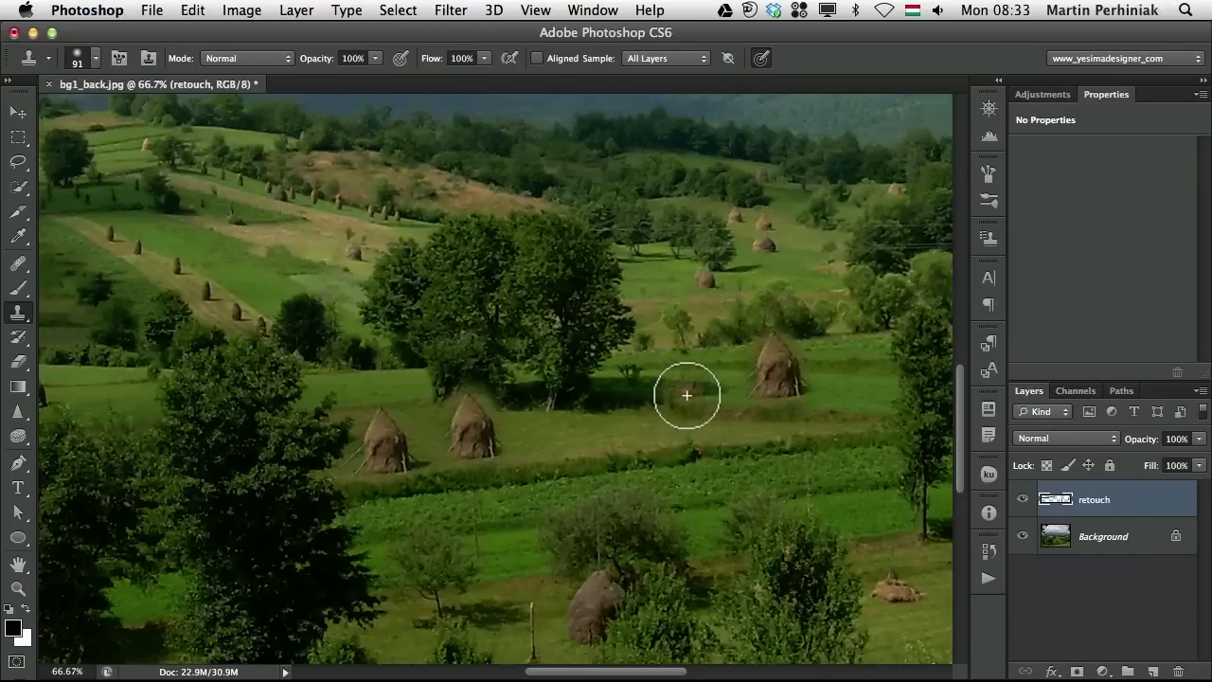
click(686, 395)
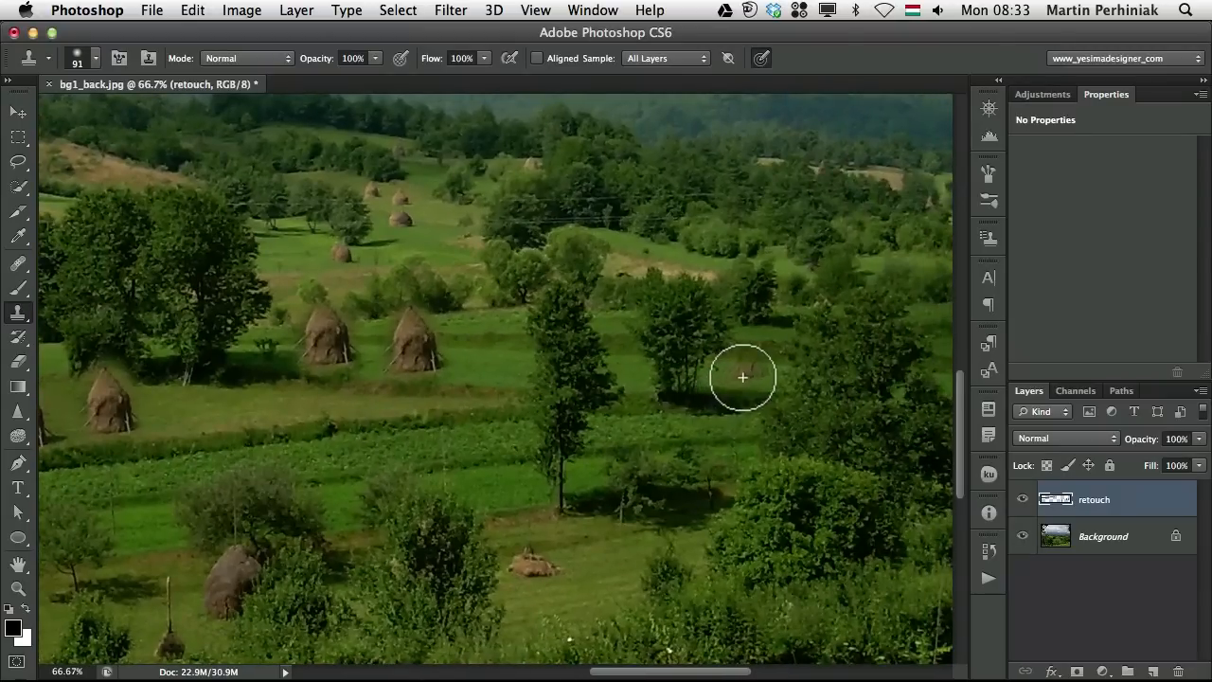
click(743, 377)
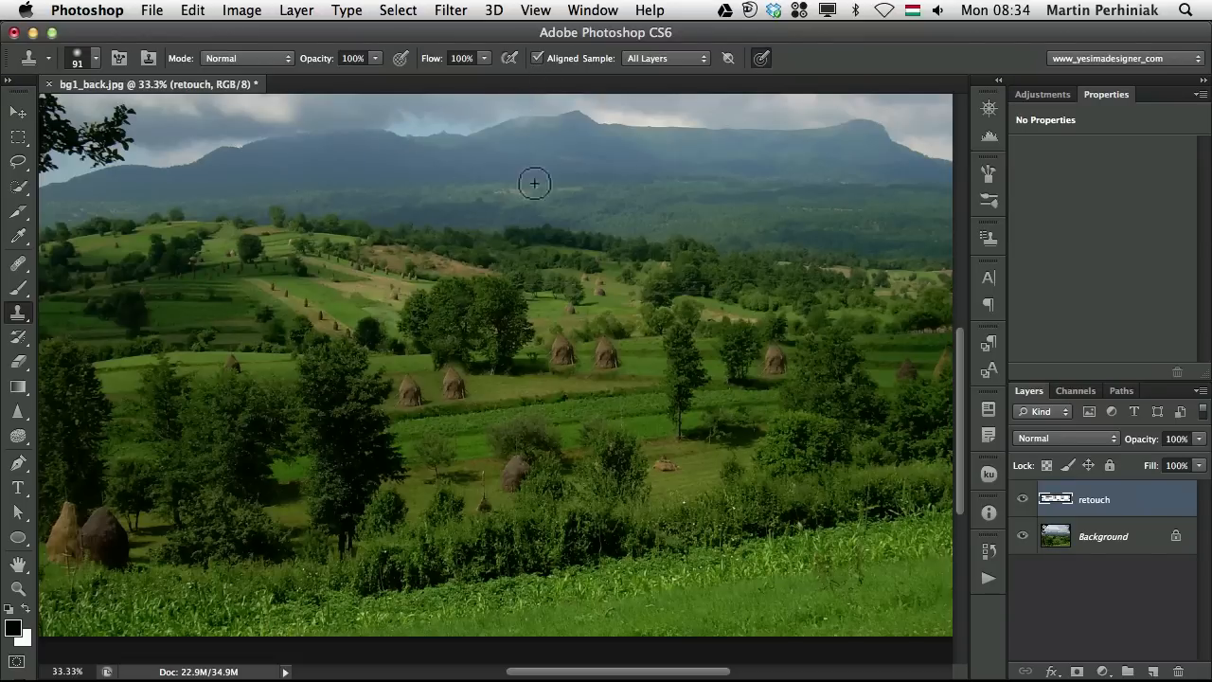
mouse_move(602, 74)
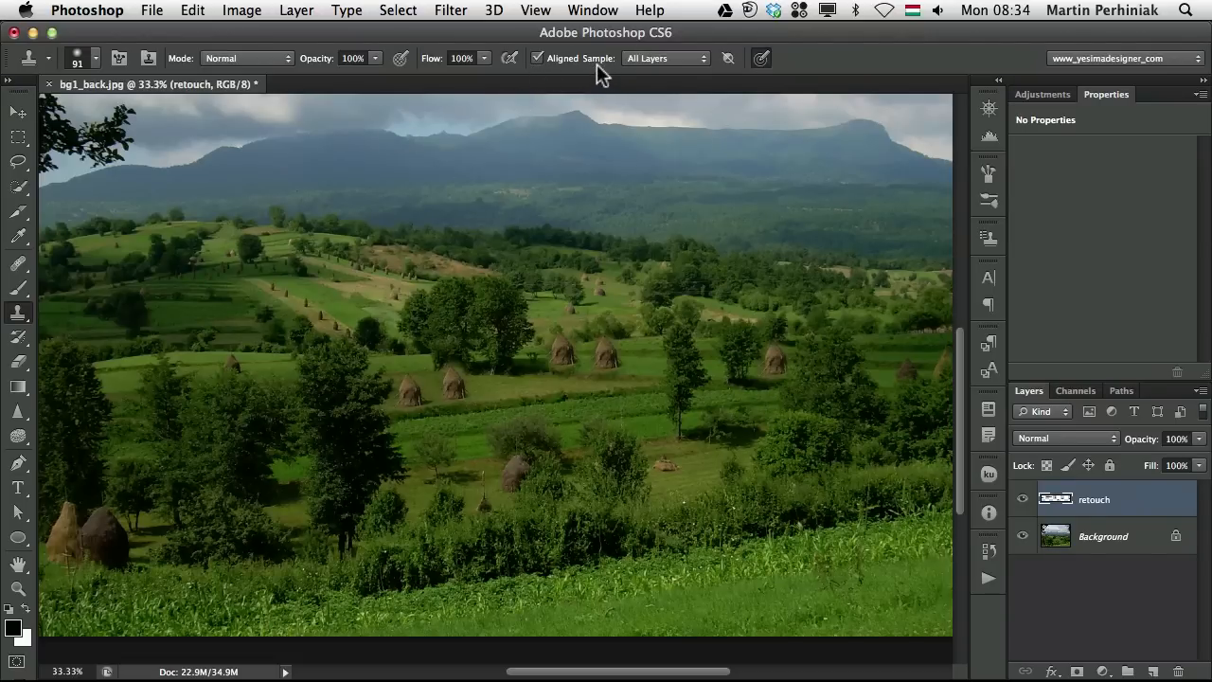
mouse_move(633, 70)
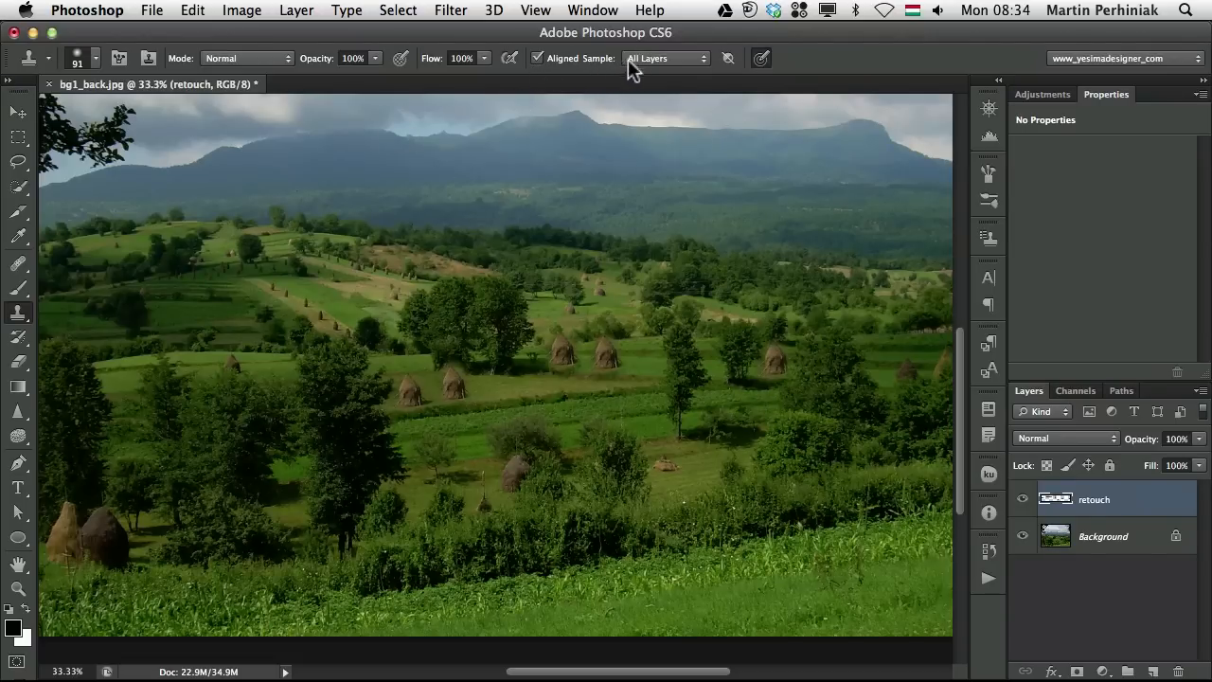
mouse_move(616, 99)
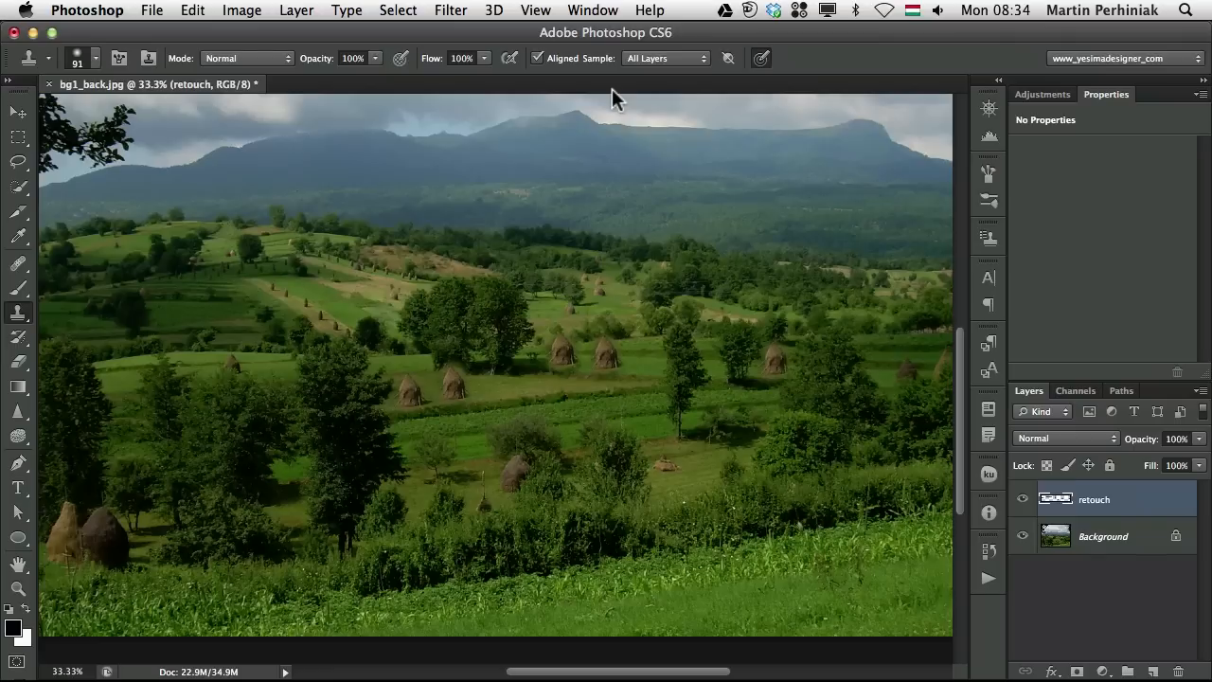